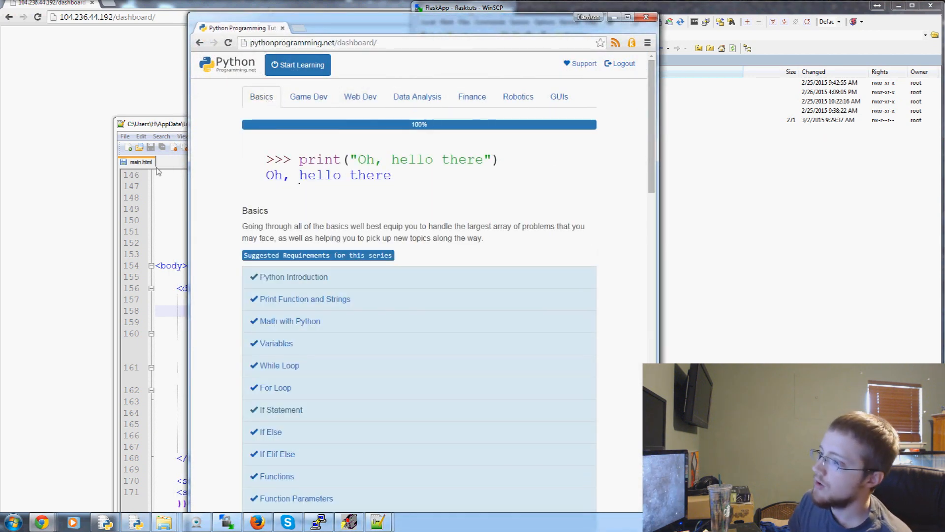
mouse_move(624, 95)
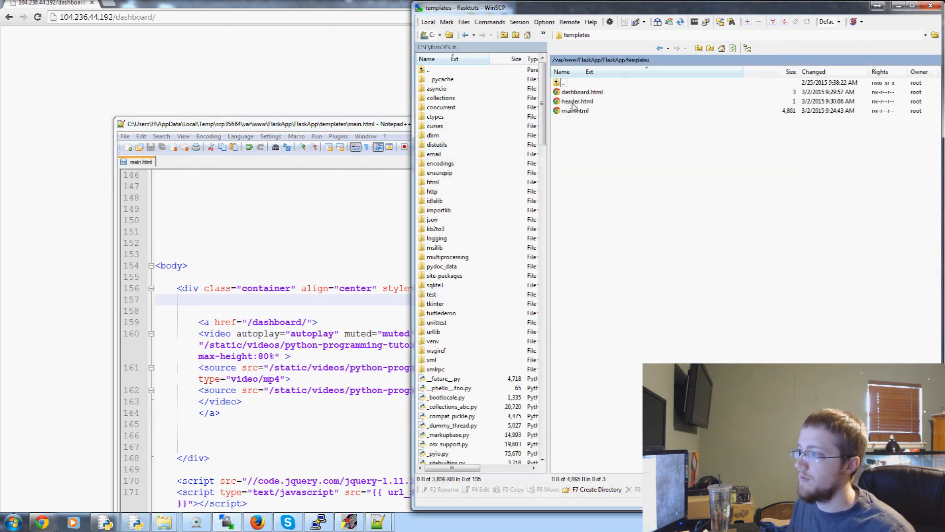
Open dashboard.html and header.html from the remote templates folder for editing in Notepad++
click(577, 102)
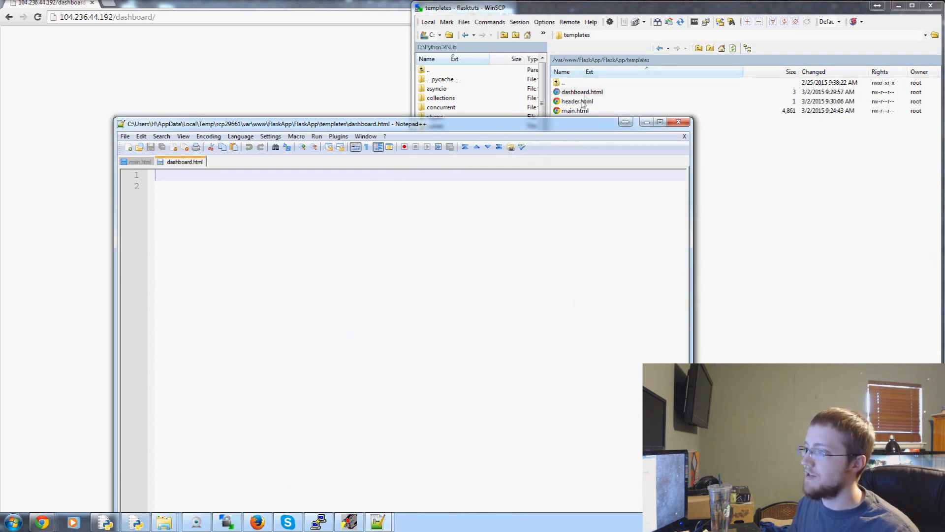
double_click(577, 101)
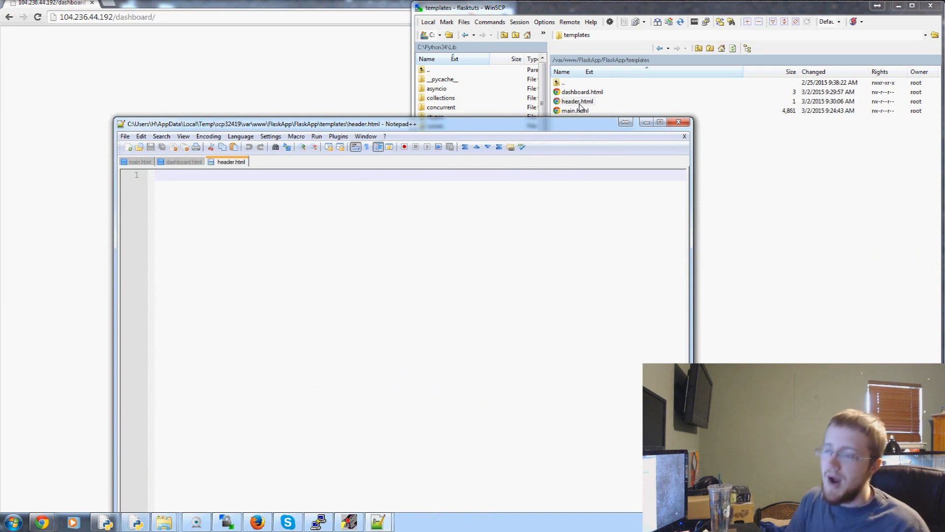
mouse_move(447, 224)
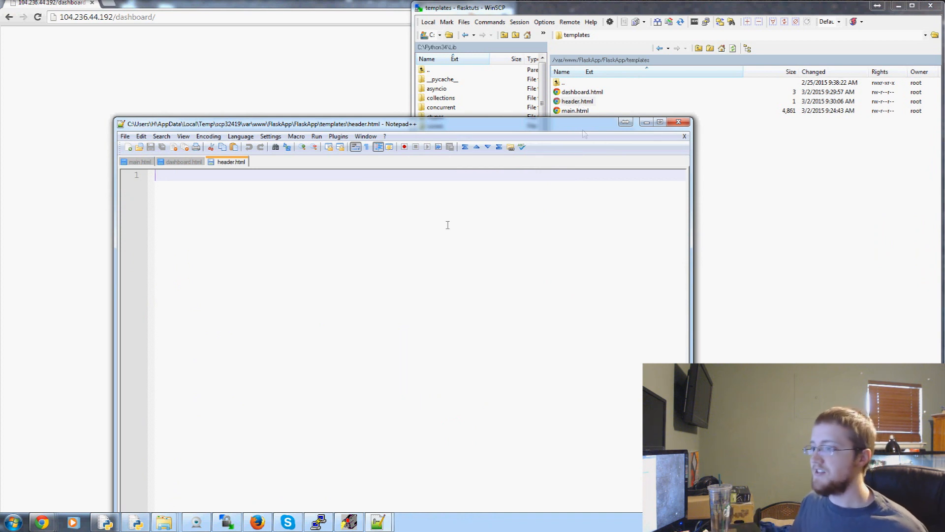
mouse_move(844, 180)
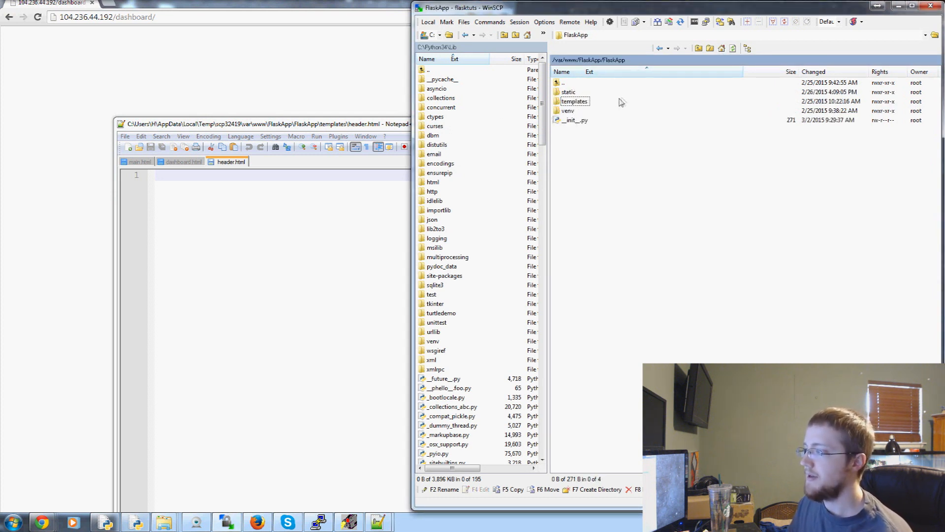
Copy main.html's full page markup into header.html, dropping the video block from the container div
click(138, 162)
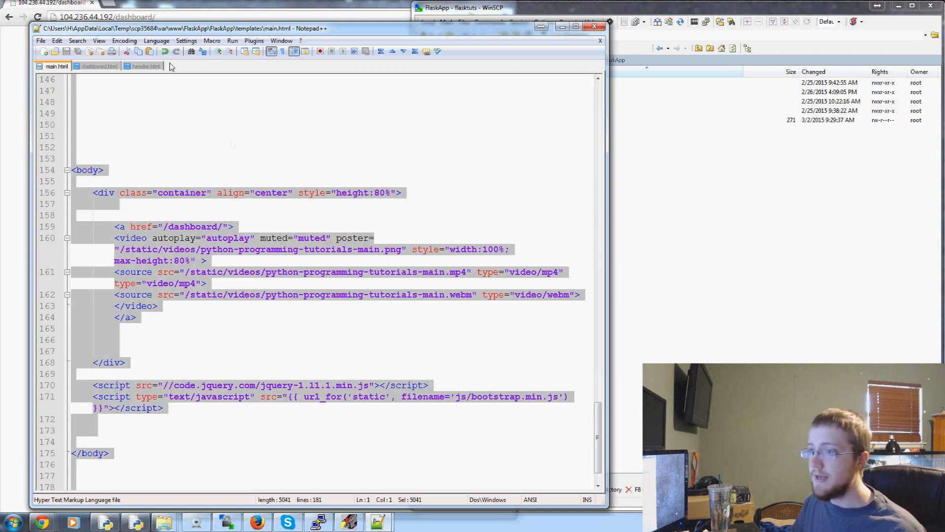
click(96, 66)
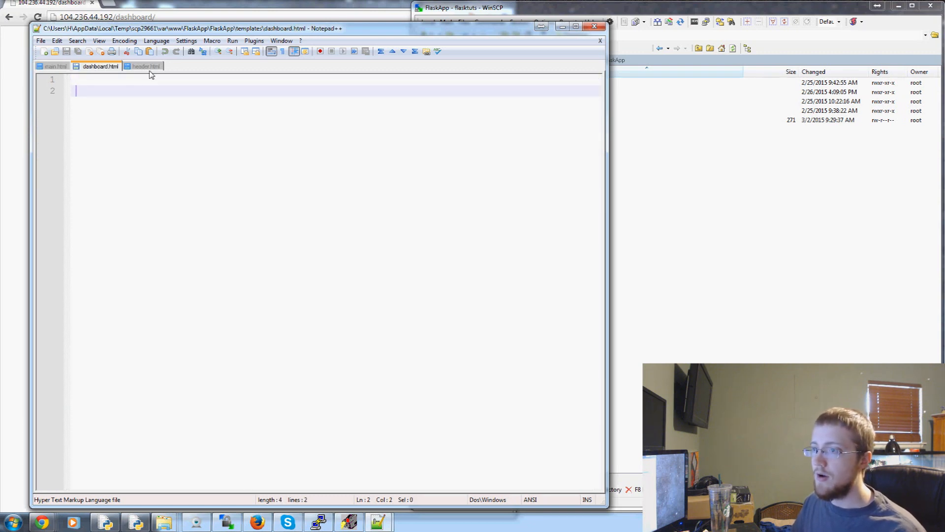
click(144, 66)
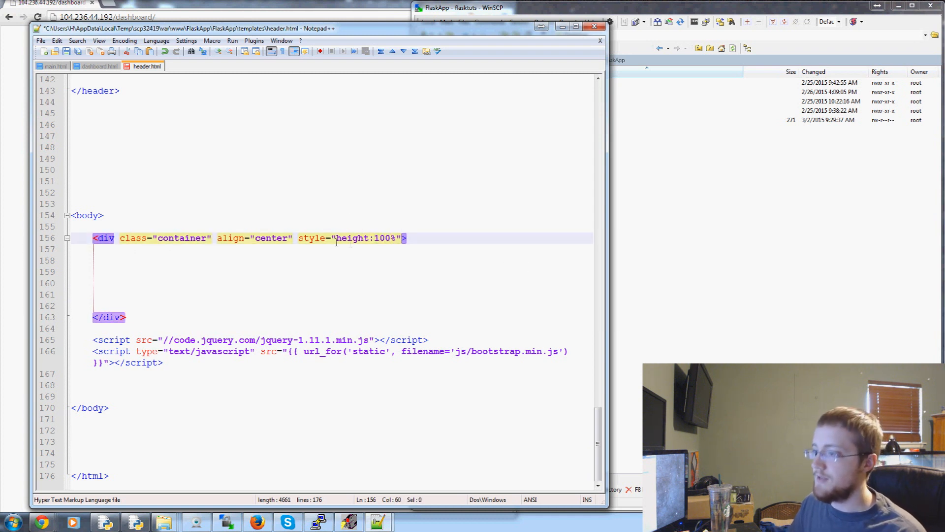
Give the container div min-height:100% and an empty {% block body %}{% endblock %} inside it
text(min-)
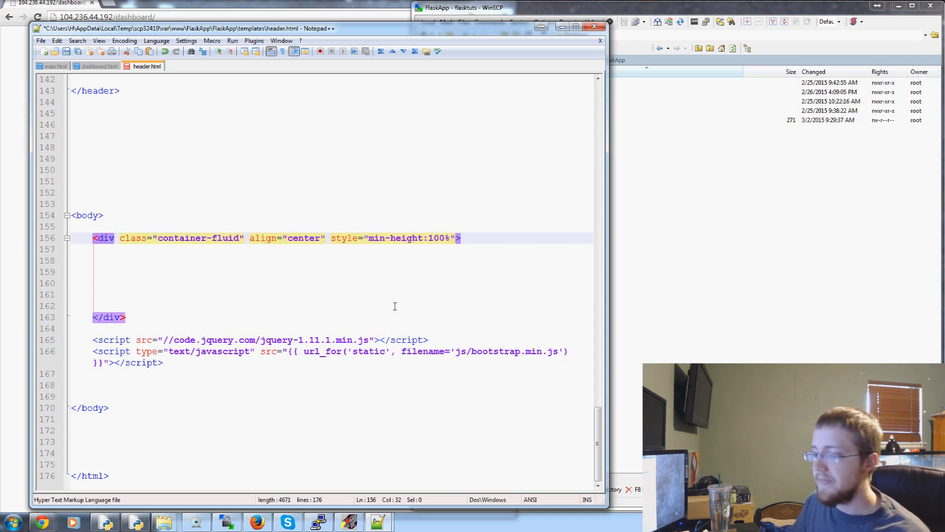
key(enter)
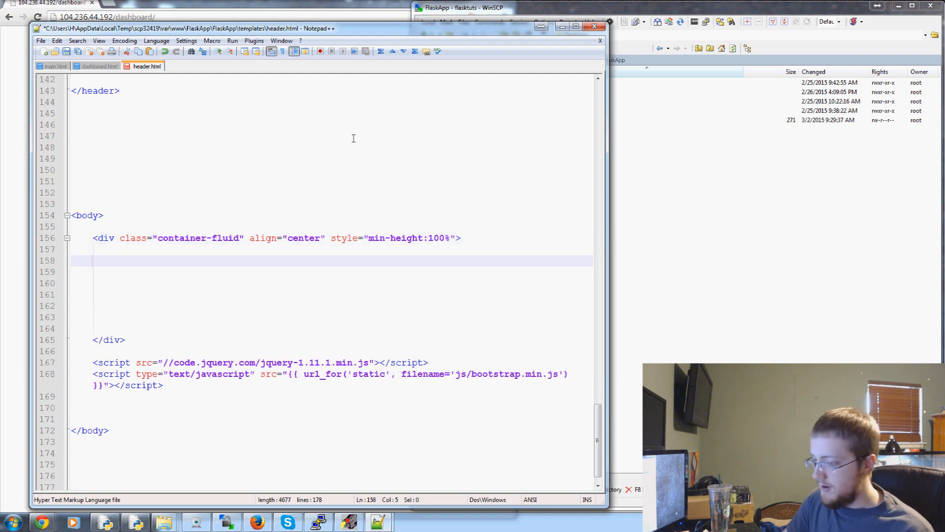
text({})
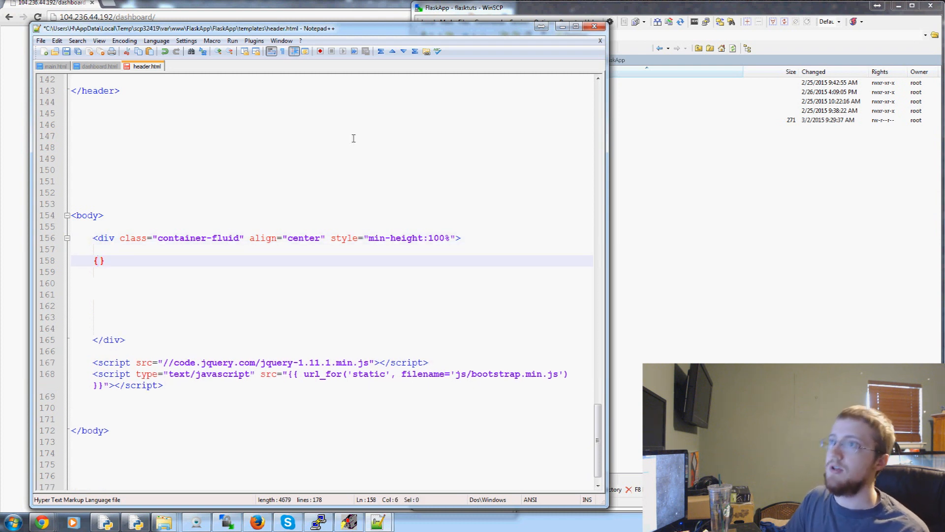
text(%%)
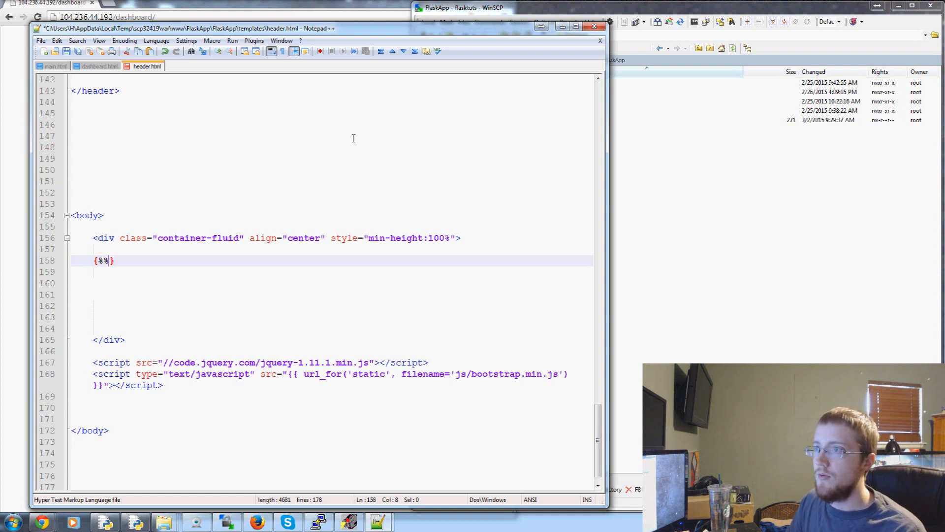
text(block body)
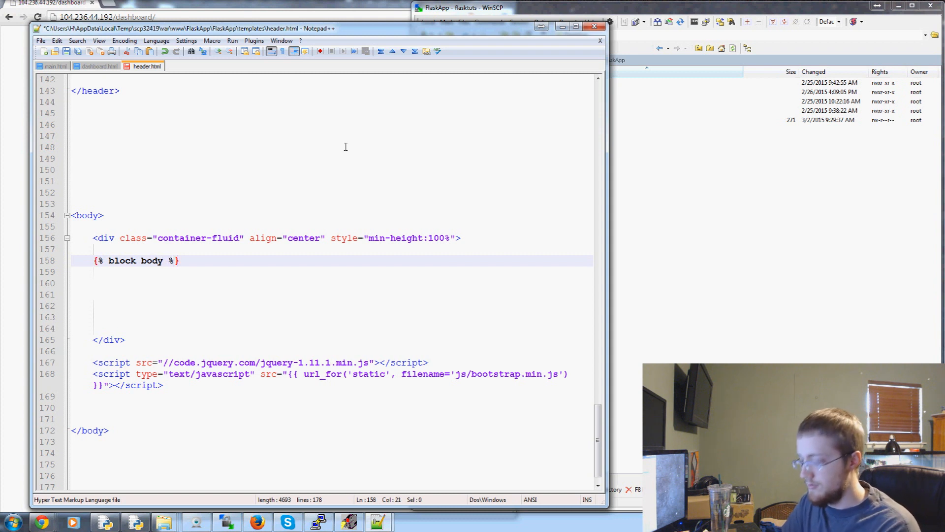
text({%%})
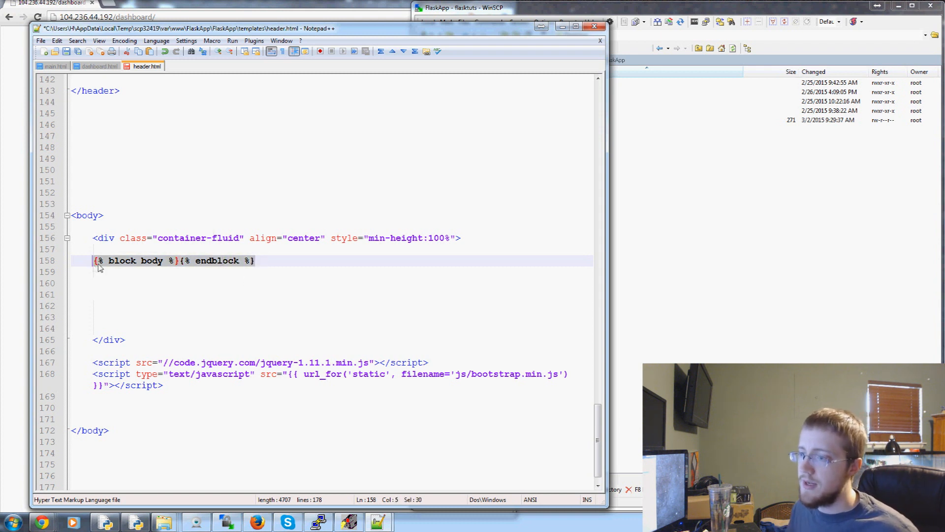
click(138, 260)
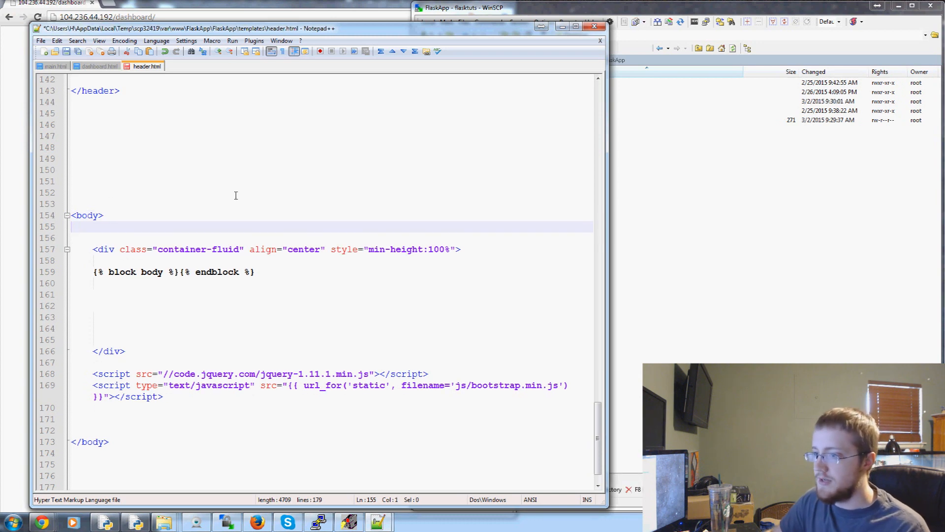
Write <div class="border-row" style="width:100%; margin-bottom: 15px;"></div> above the container
text(<>)
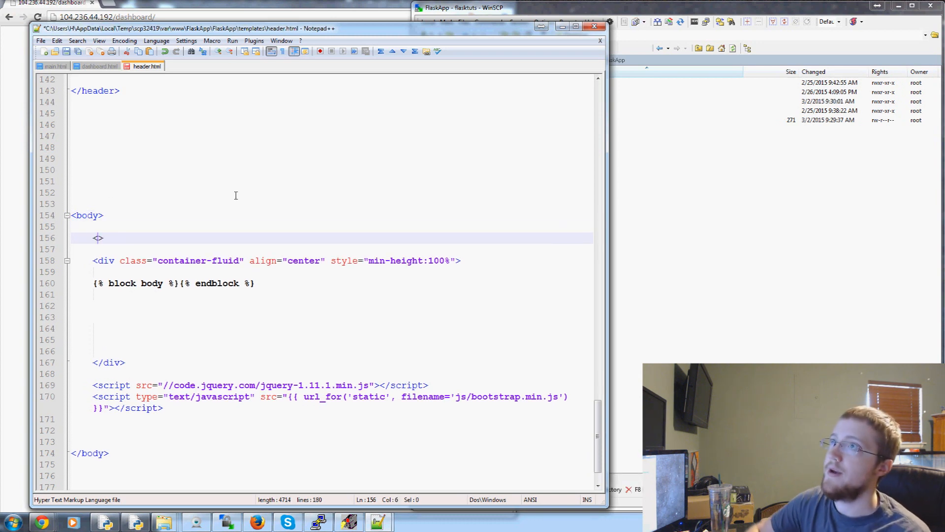
text(div)
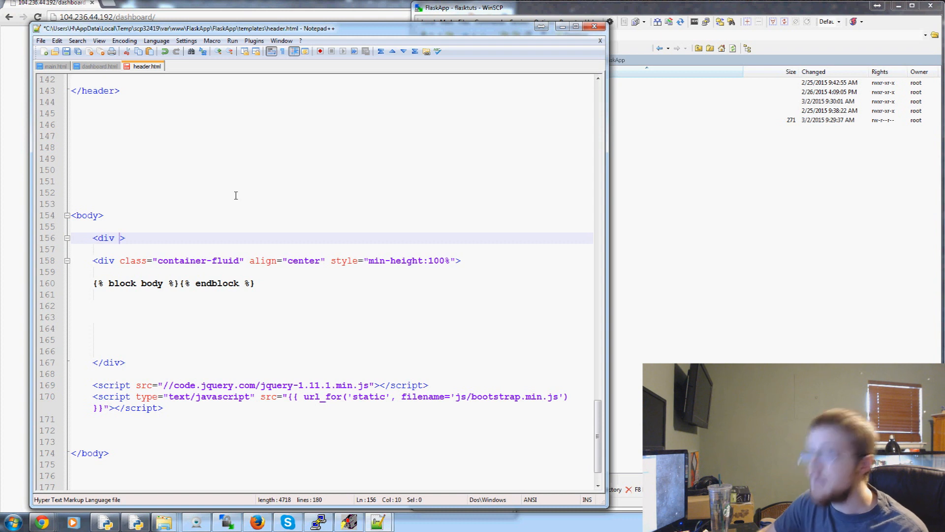
text(class="")
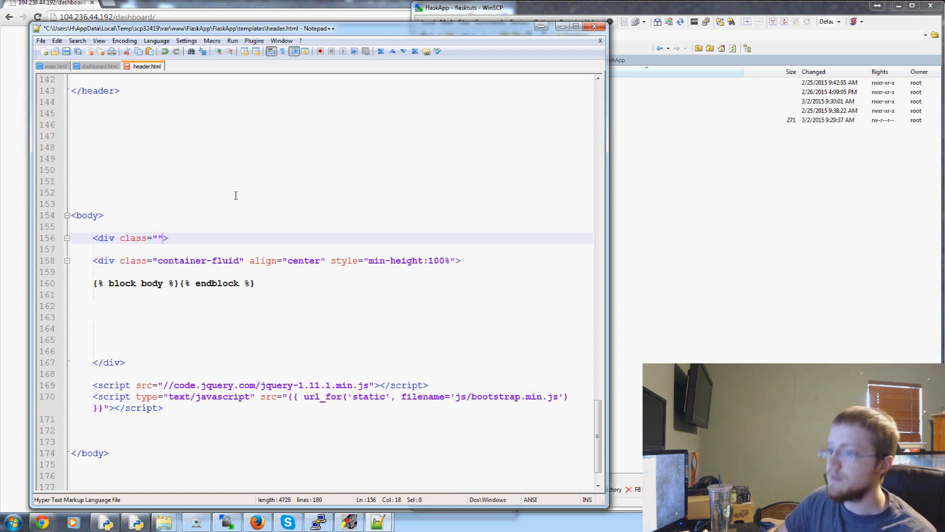
text(border-)
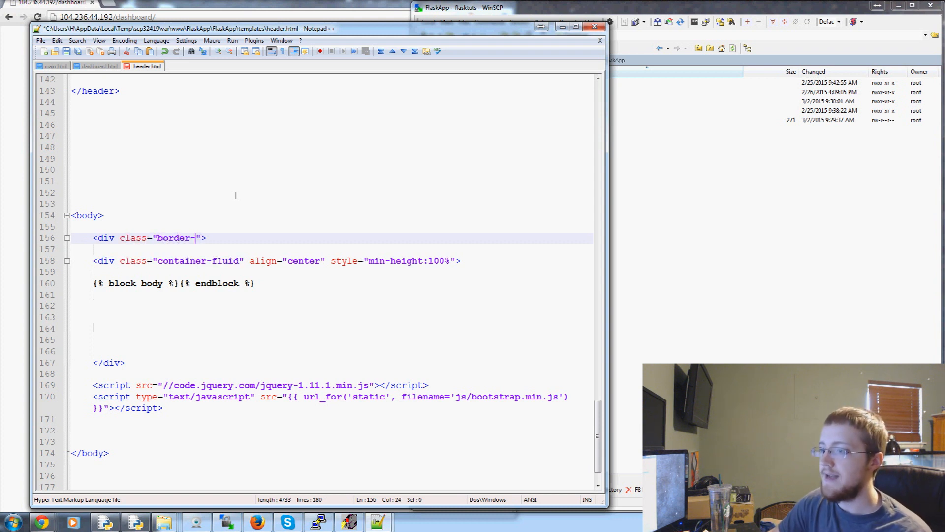
text(row" style=)
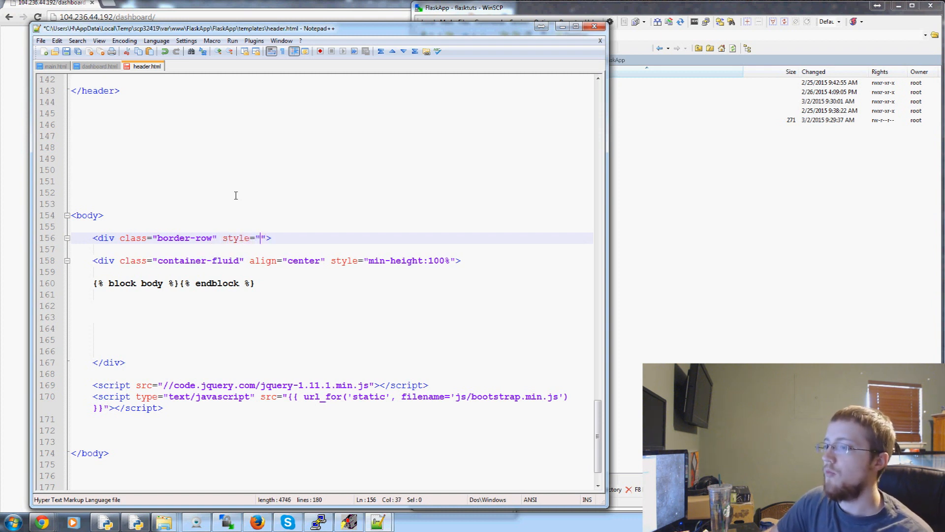
text(width:100%)
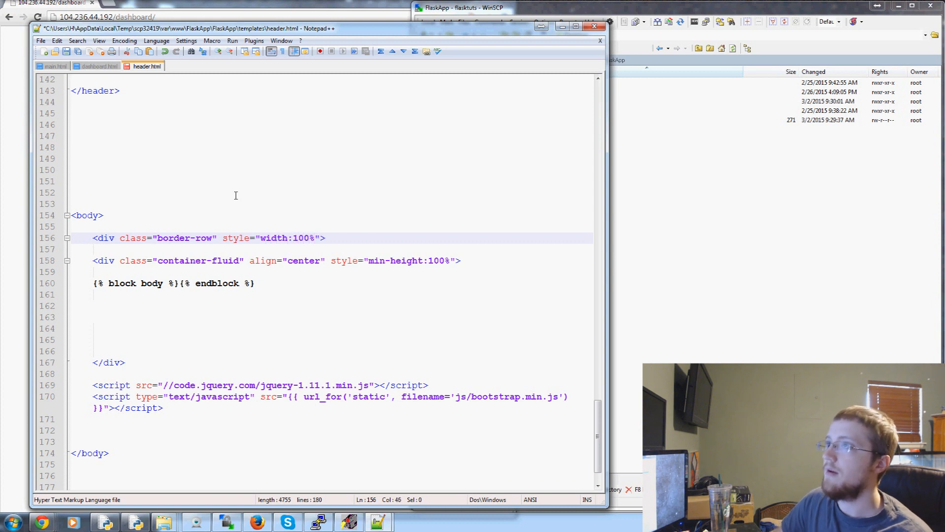
text(;)
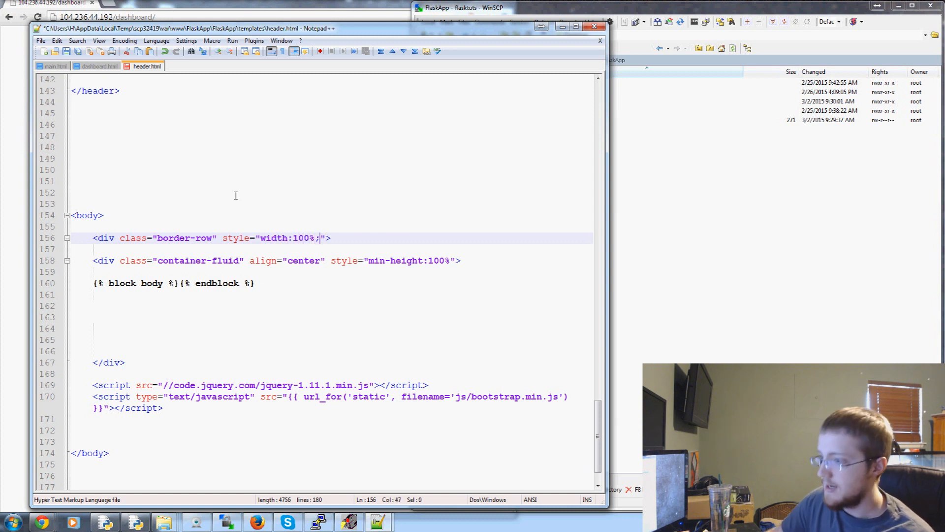
text(margin)
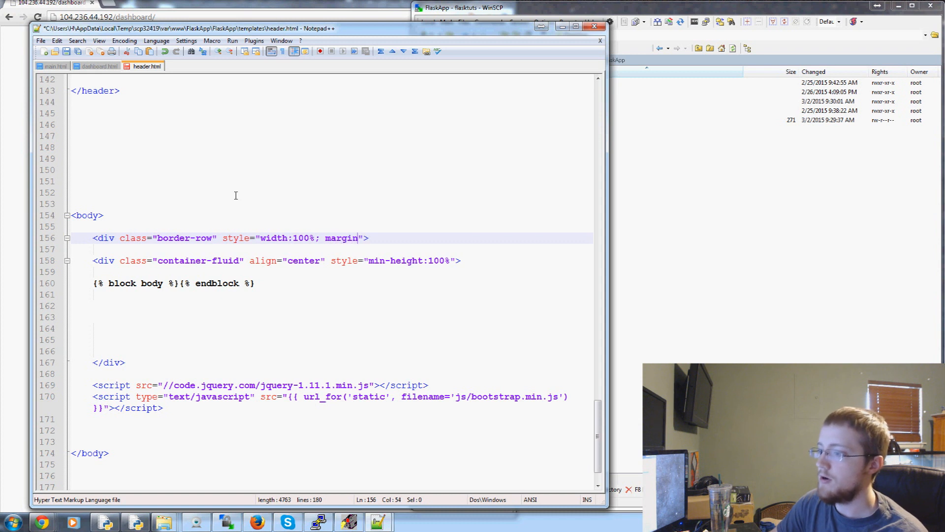
text(-bottom)
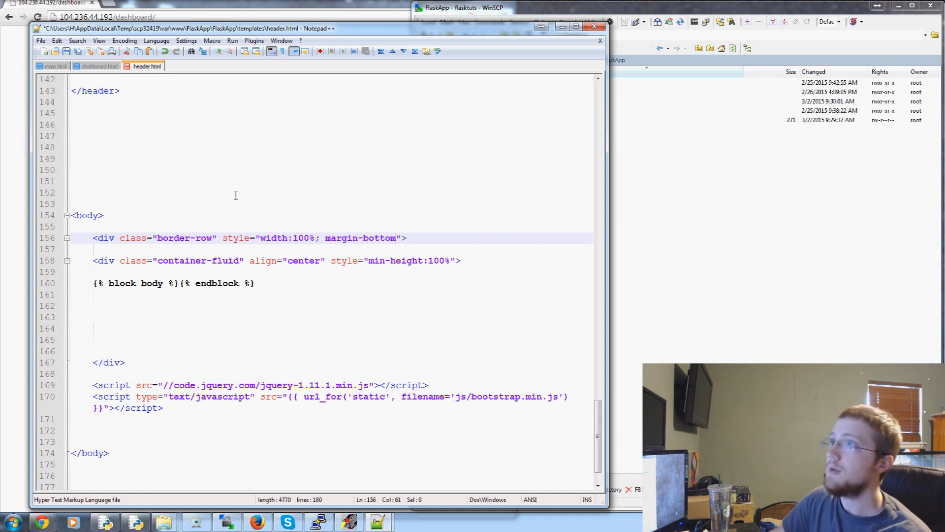
text(15px)
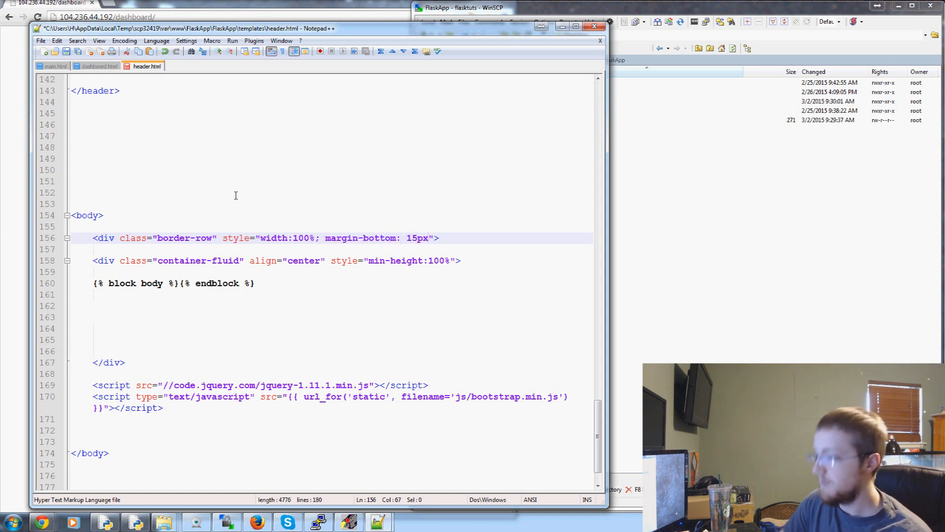
text(;)
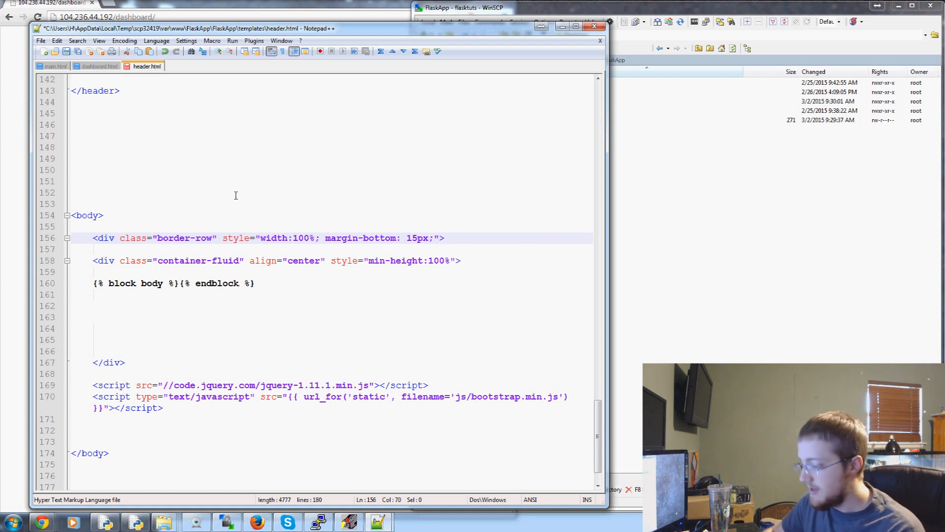
text(></div>)
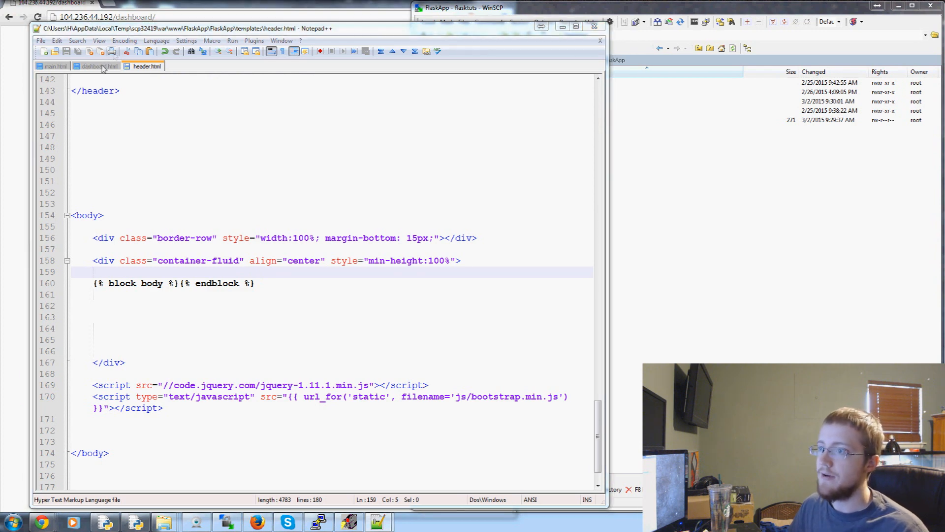
Start dashboard.html with {% extends "header.html" %} and blank lines beneath it
click(97, 66)
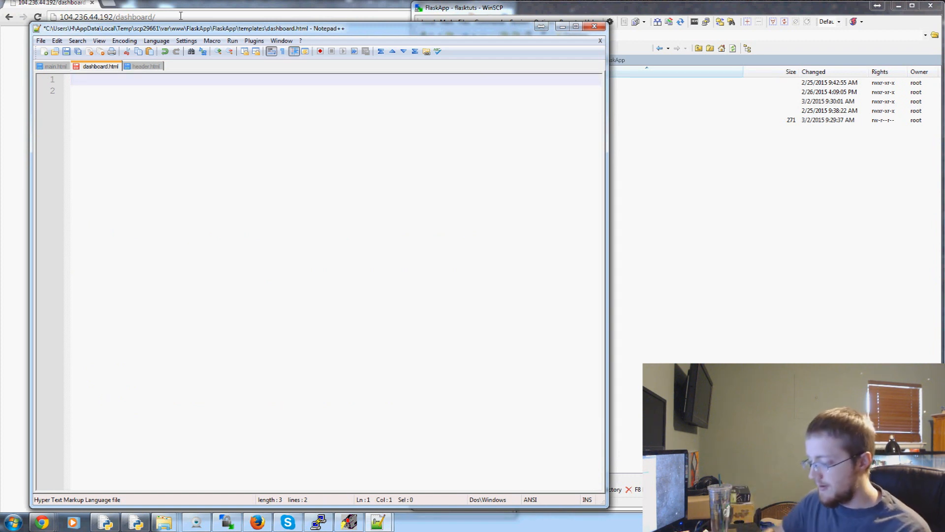
text({})
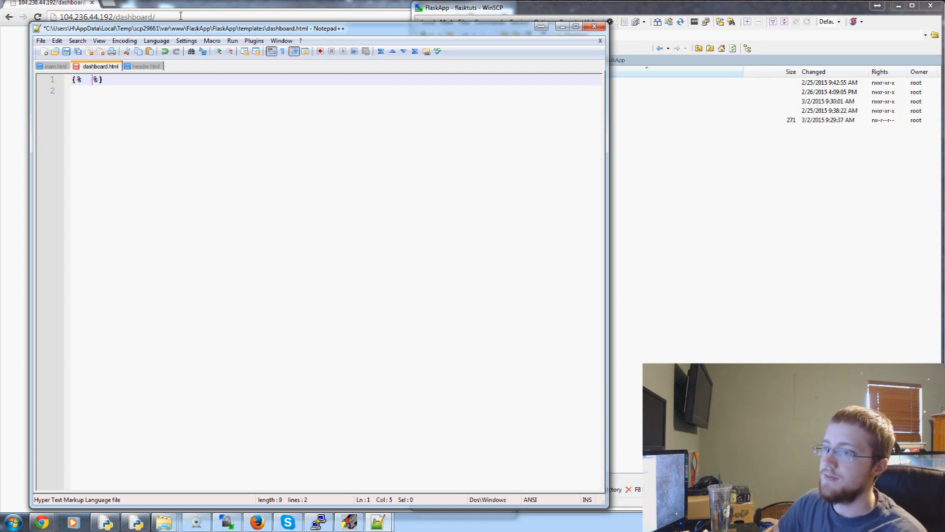
text(extends ")
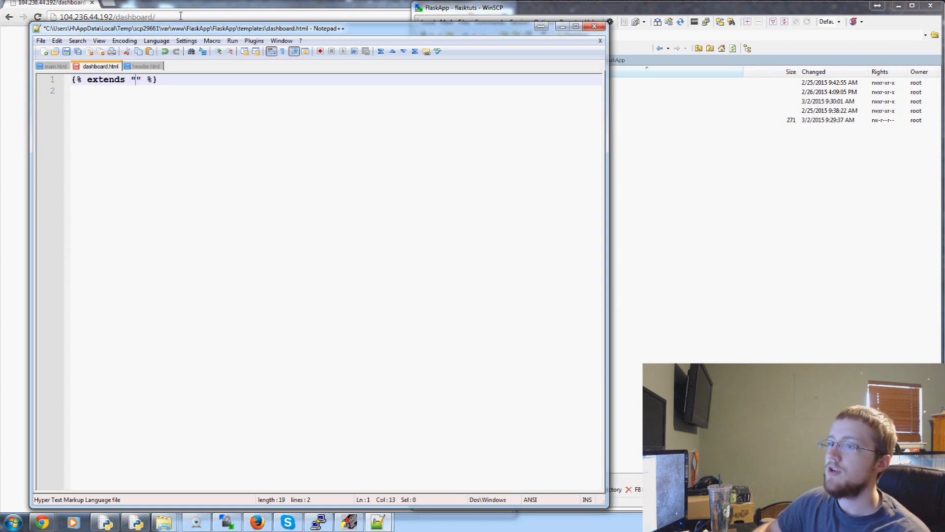
text(header.html)
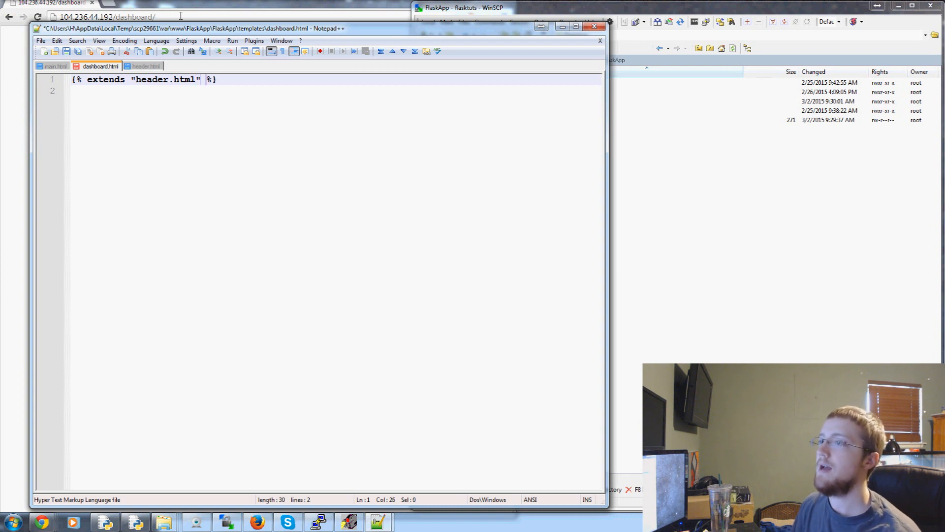
key(Enter)
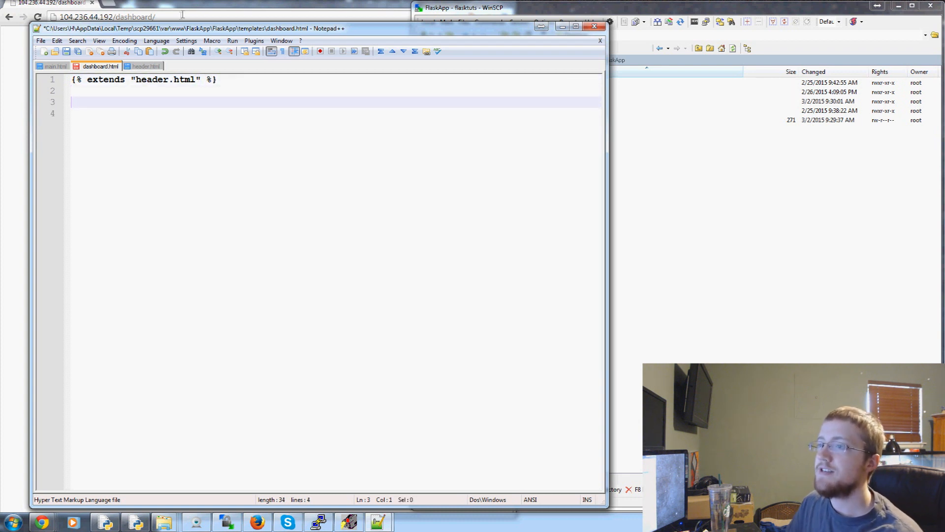
double_click(151, 79)
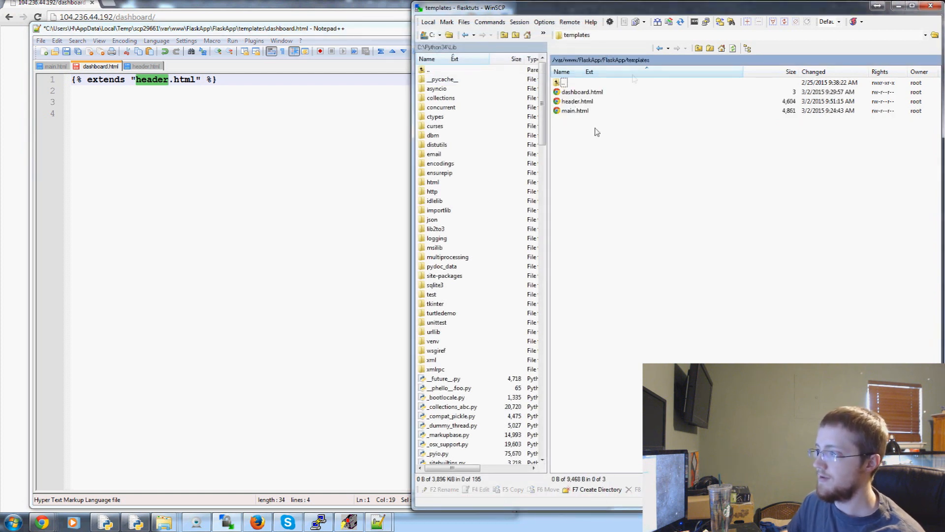
Create a new directory inside the server's templates folder
right_click(597, 131)
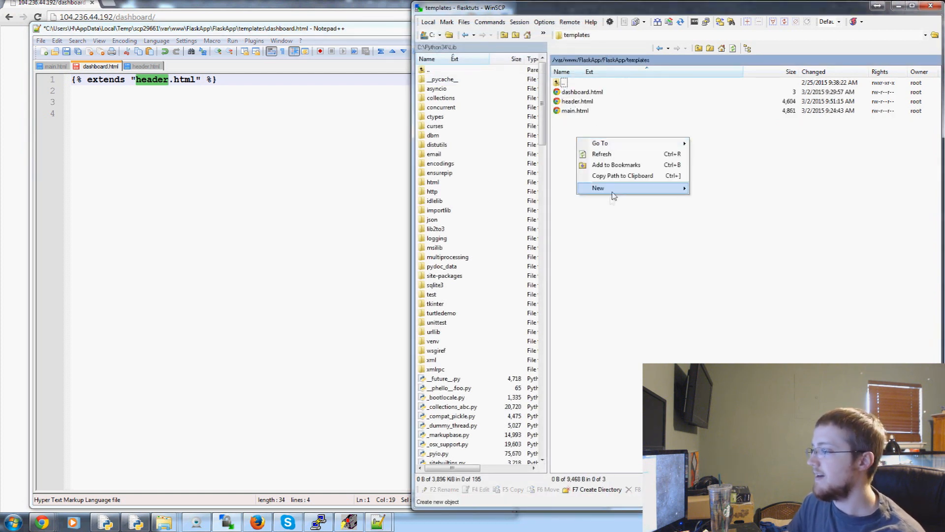
click(613, 192)
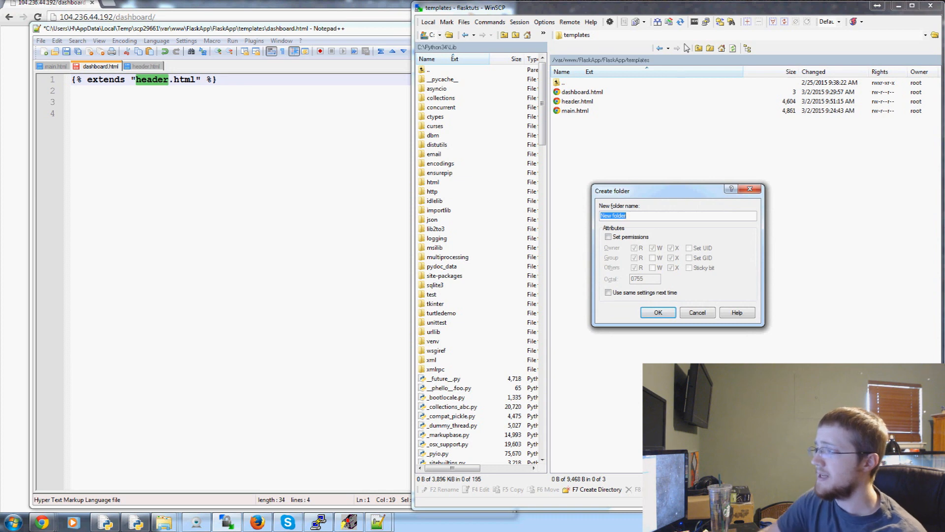
click(657, 312)
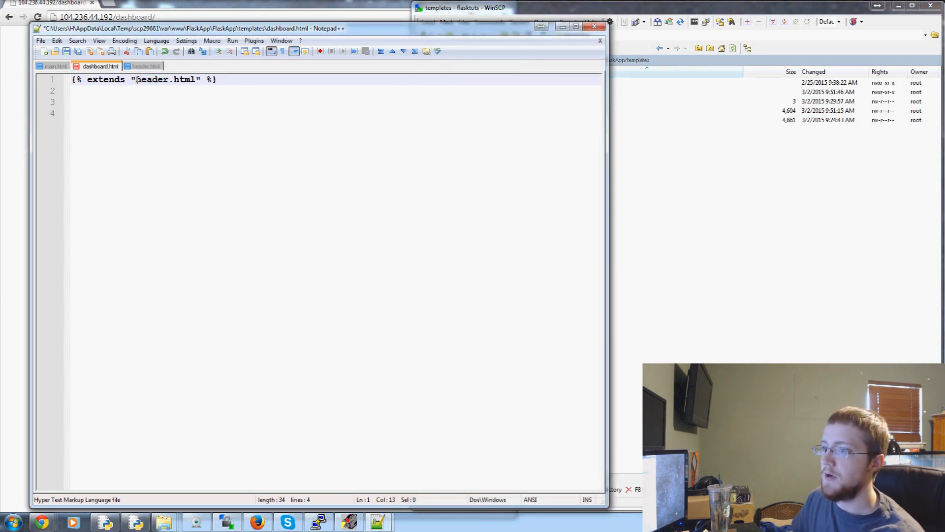
Write a {% block body %} holding <p>Hello</p> and {% endblock %} in dashboard.html and save it to the server
text(footer/)
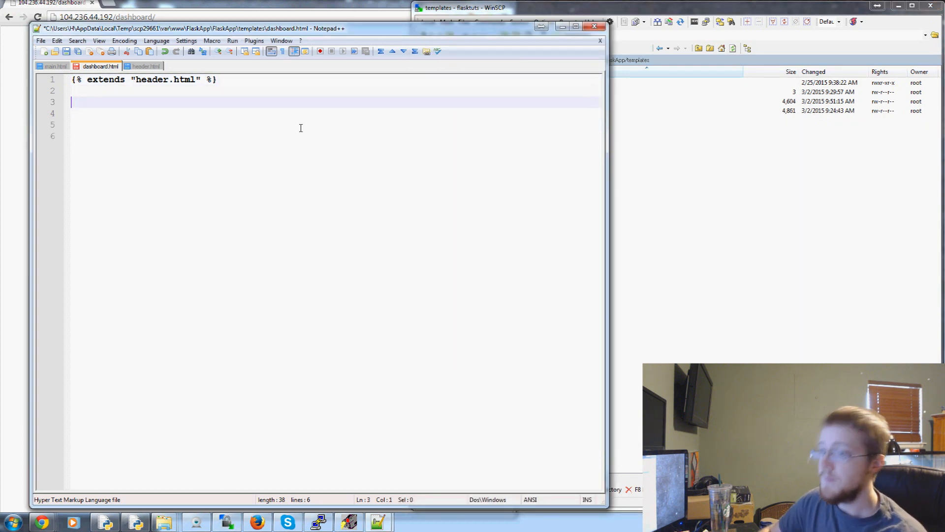
text({% %})
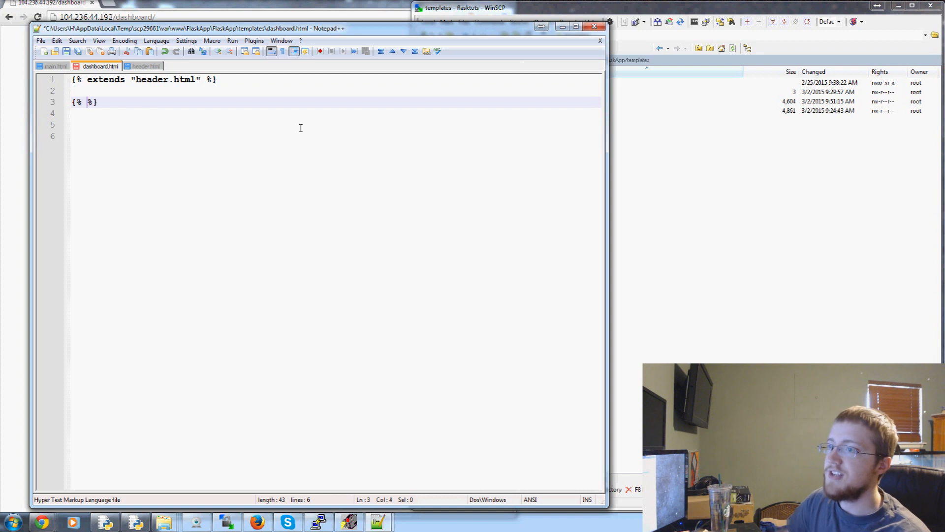
click(143, 66)
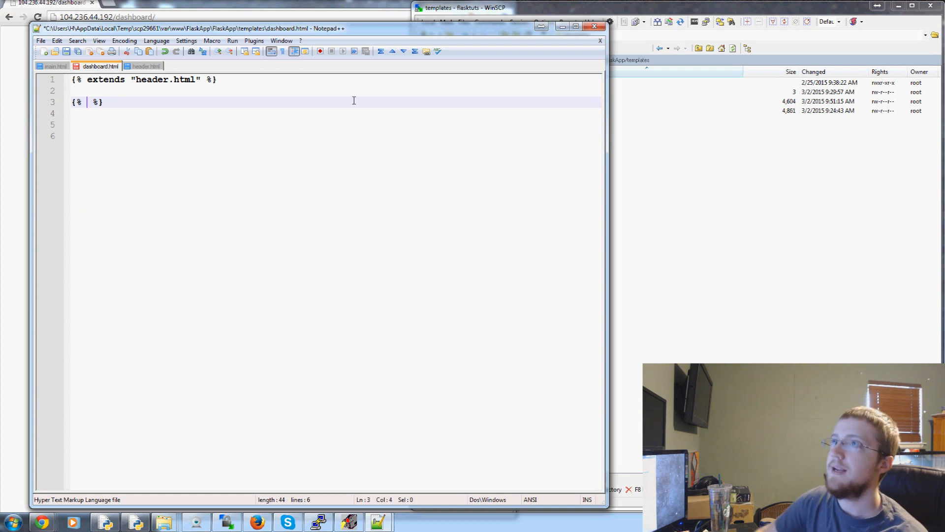
text(block)
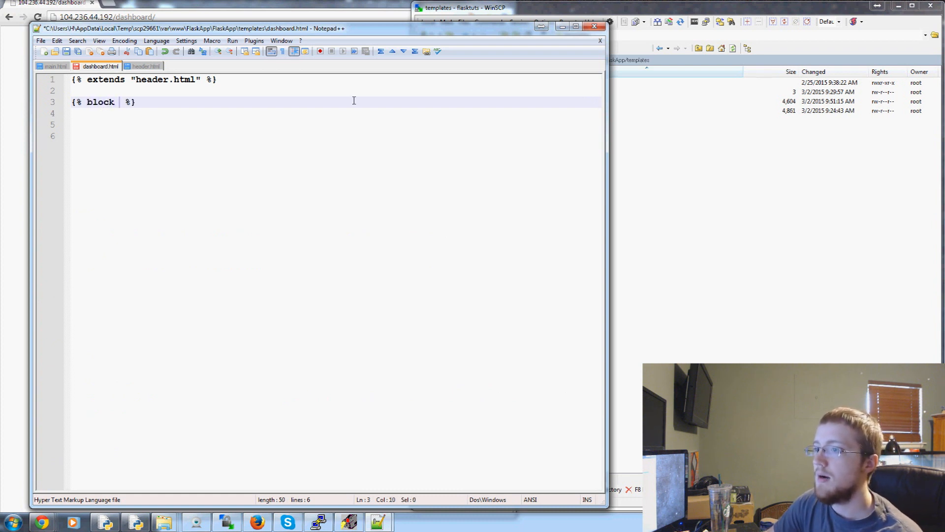
text(body)
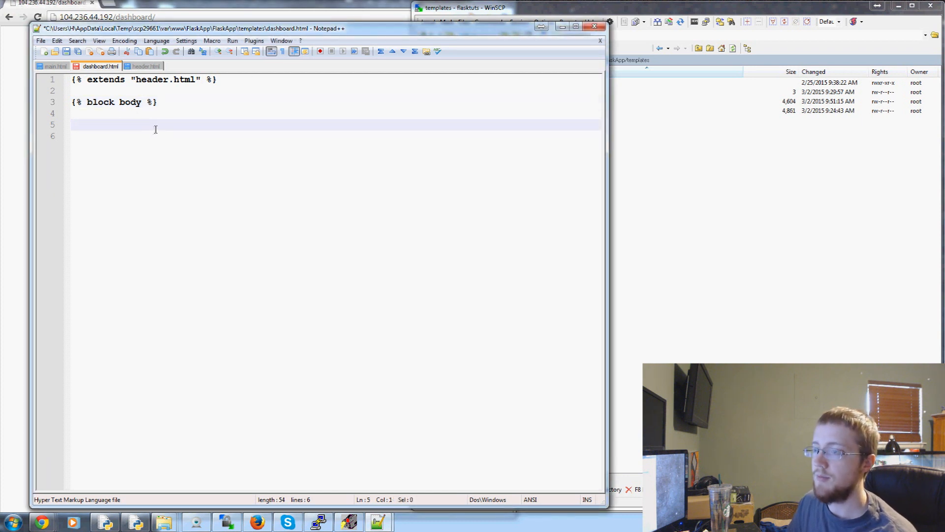
text({)
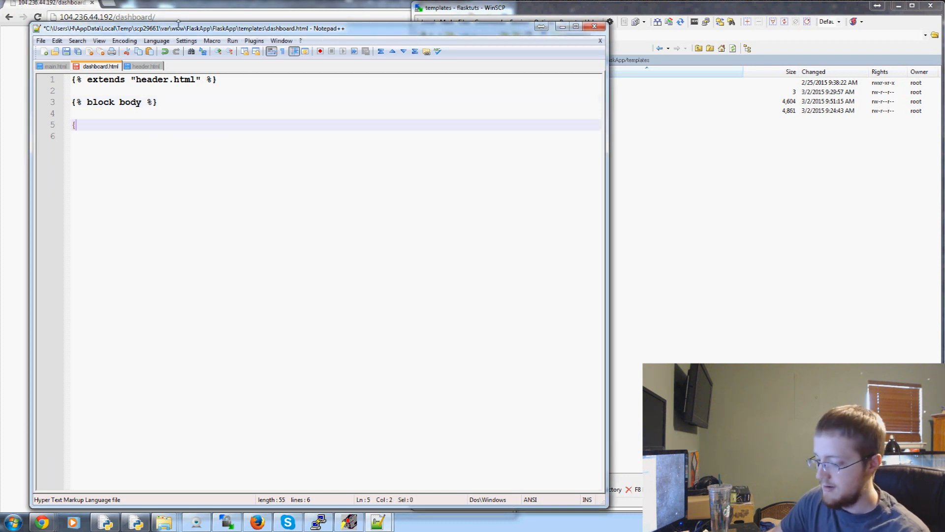
text(%%)
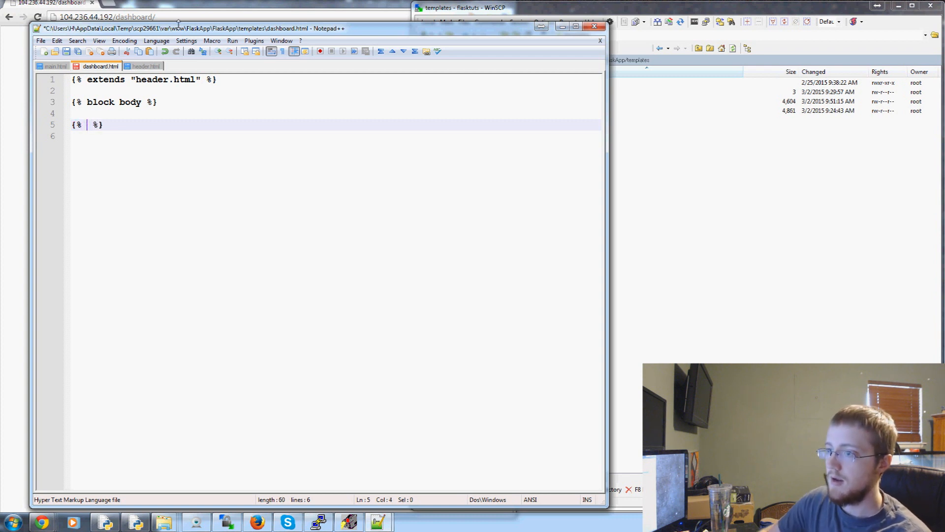
text(endblock)
text(<p></p>)
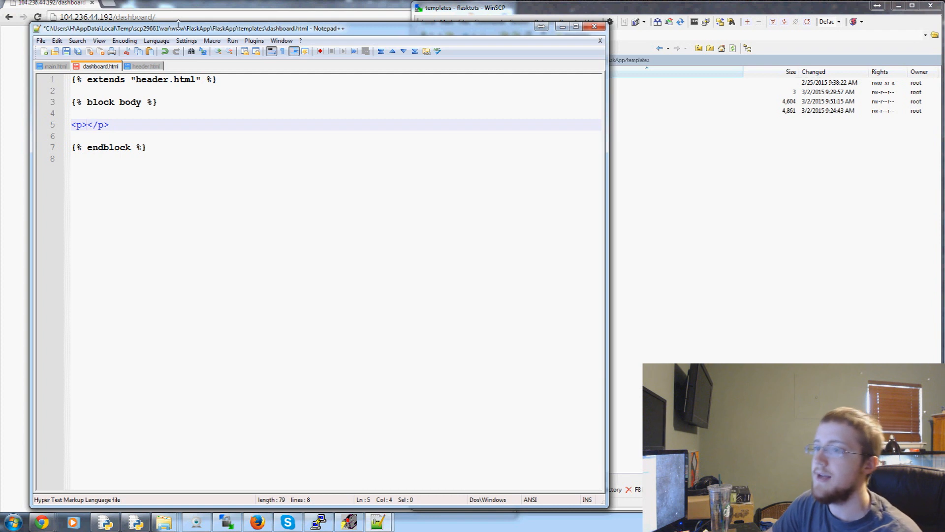
text(Hello)
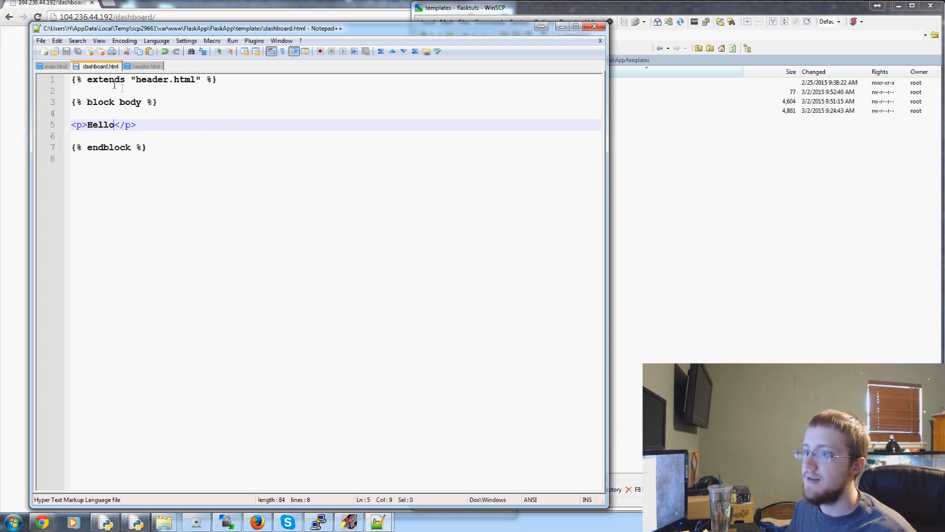
click(144, 66)
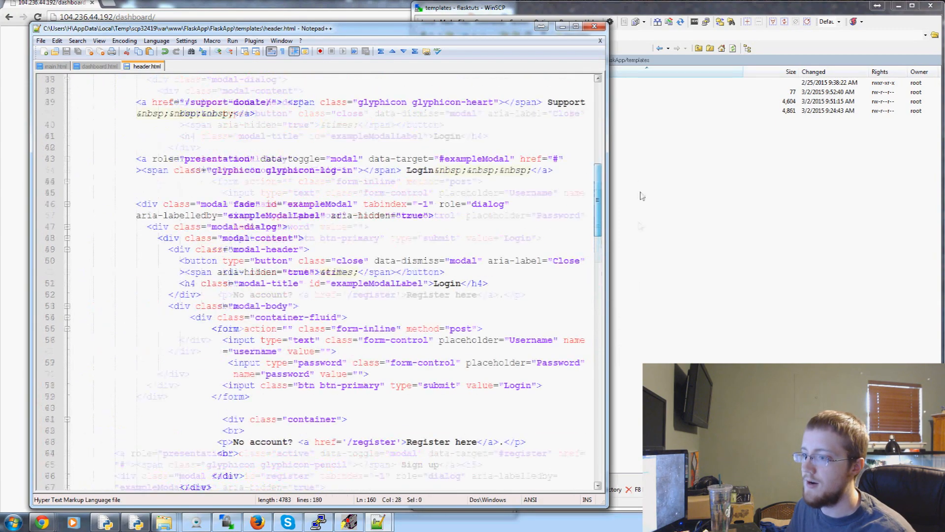
Look over header.html's markup, then reload the dashboard page in Chrome
scroll(down, 3)
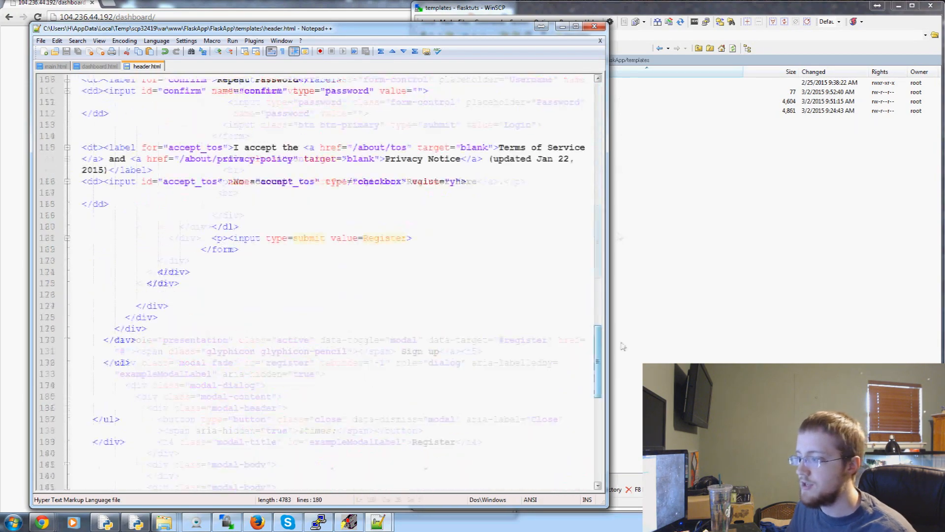
scroll(down, 3)
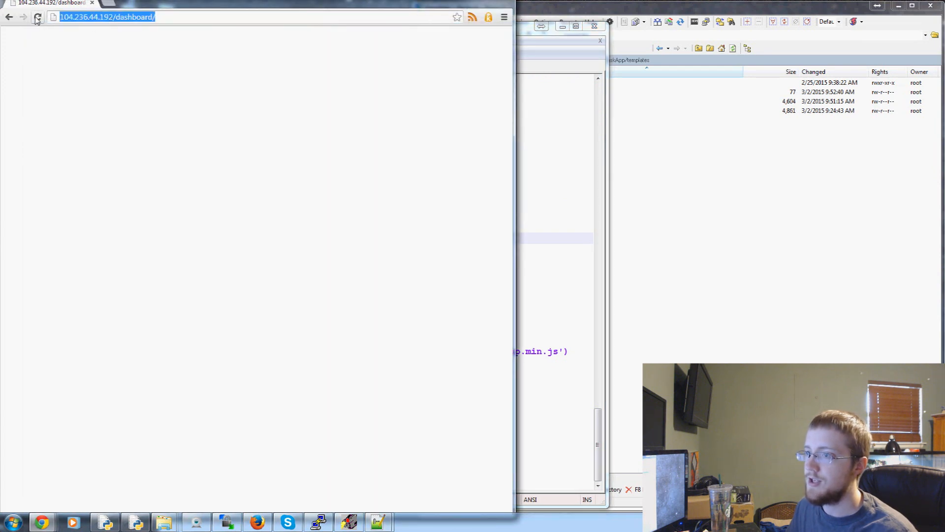
click(37, 17)
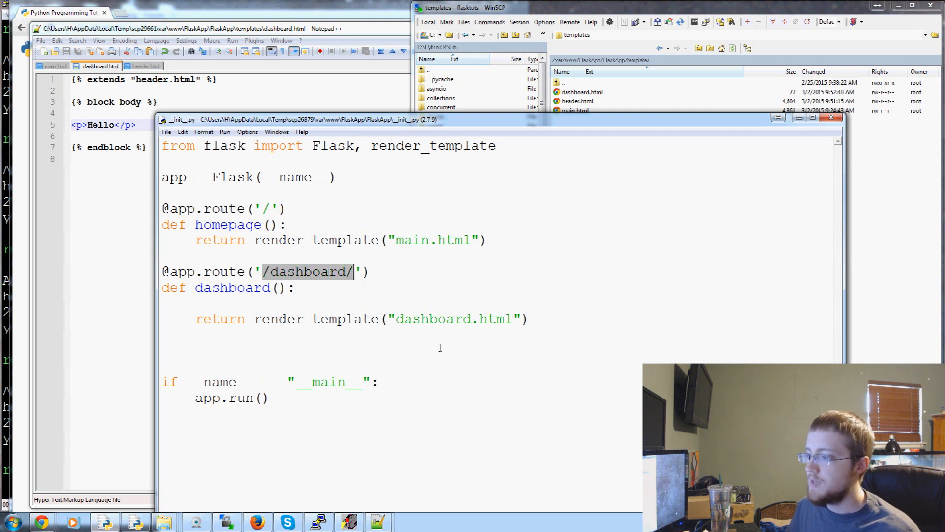
Select the '/dashboard/' route path in the Flask app's __init__.py
double_click(430, 319)
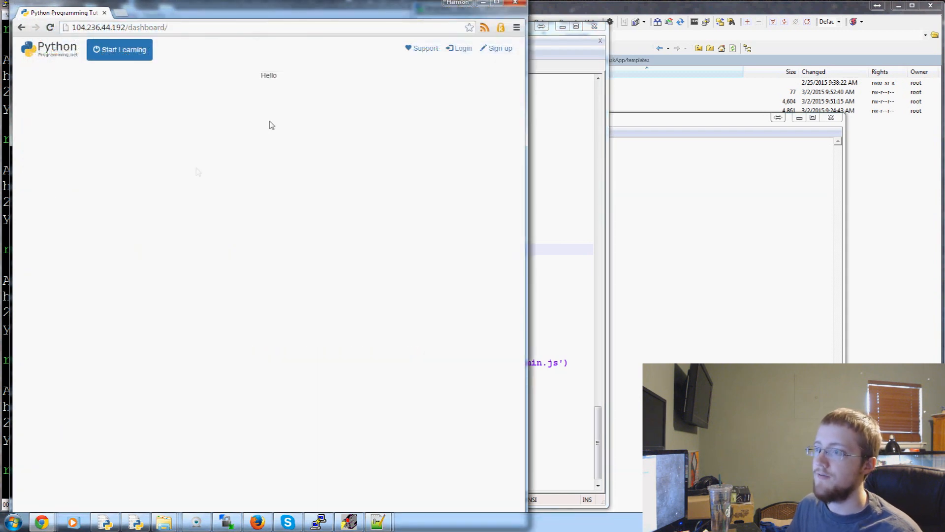
mouse_move(304, 198)
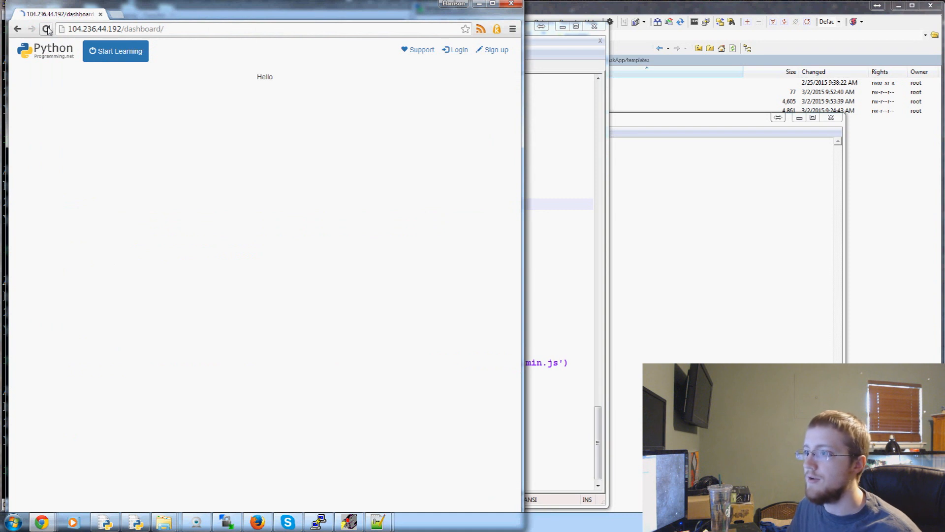
Reload 104.236.44.192/dashboard/ to show the site header with the Hello paragraph
click(47, 28)
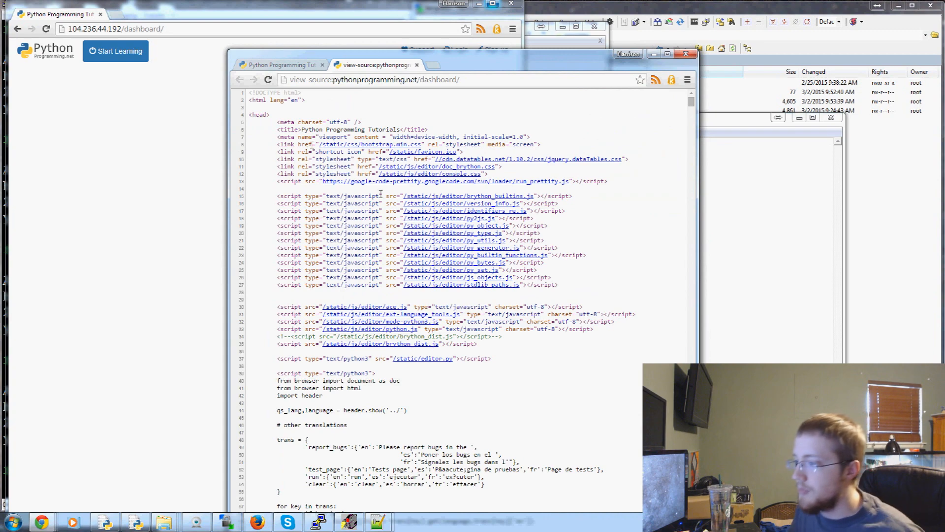
Scroll the dashboard page source down to its nav-tabs body markup
scroll(down, 3)
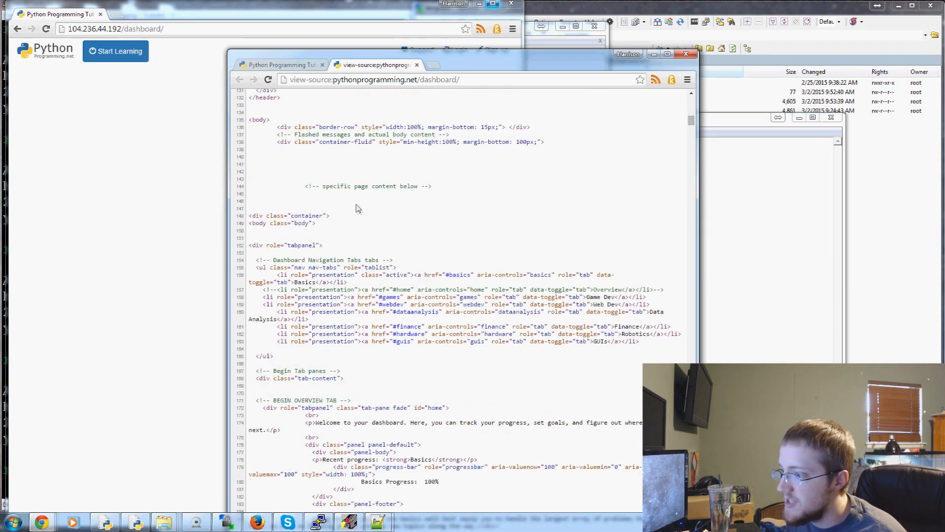
mouse_move(328, 259)
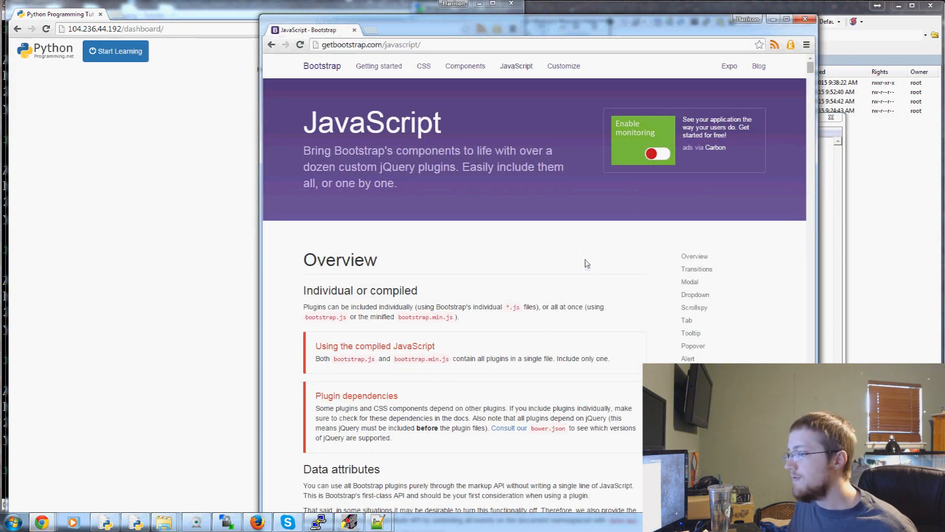
Scroll through Bootstrap's JavaScript documentation toward the Togglable tabs example
scroll(down, 3)
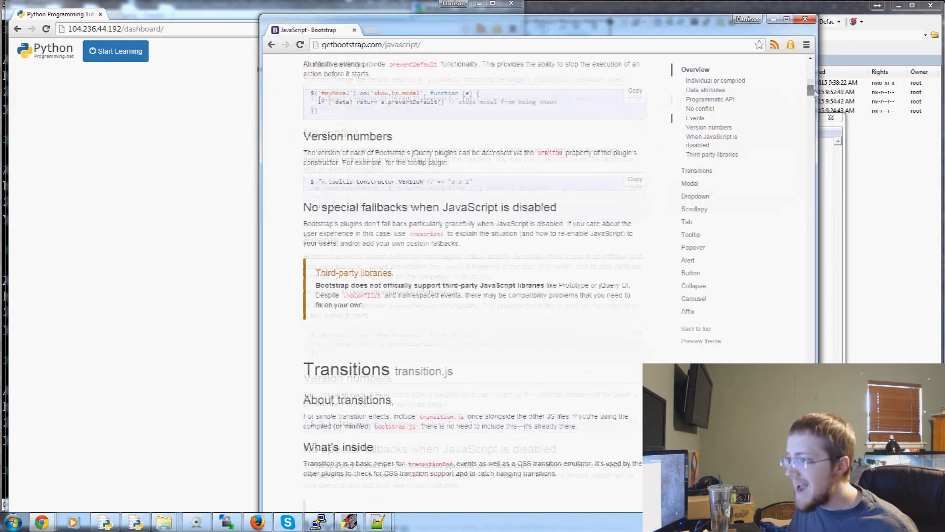
scroll(down, 3)
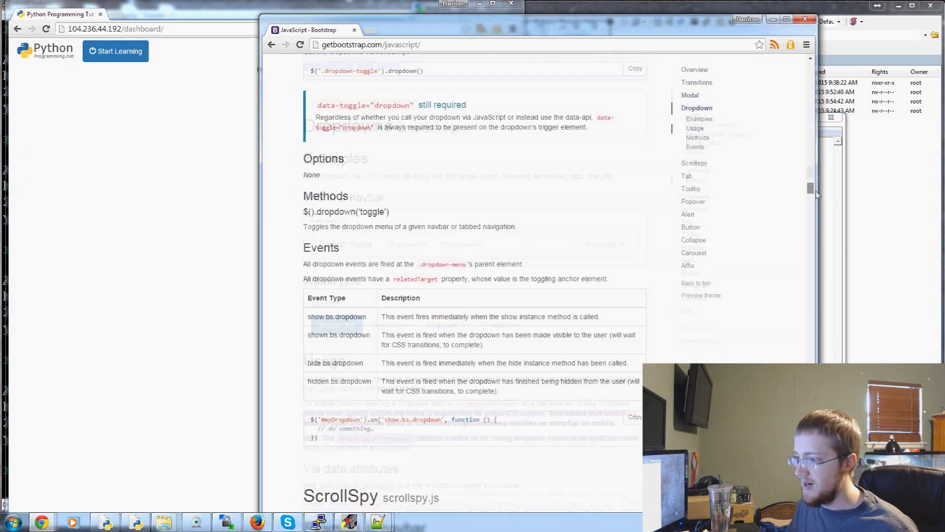
scroll(down, 3)
text(nav-tabs)
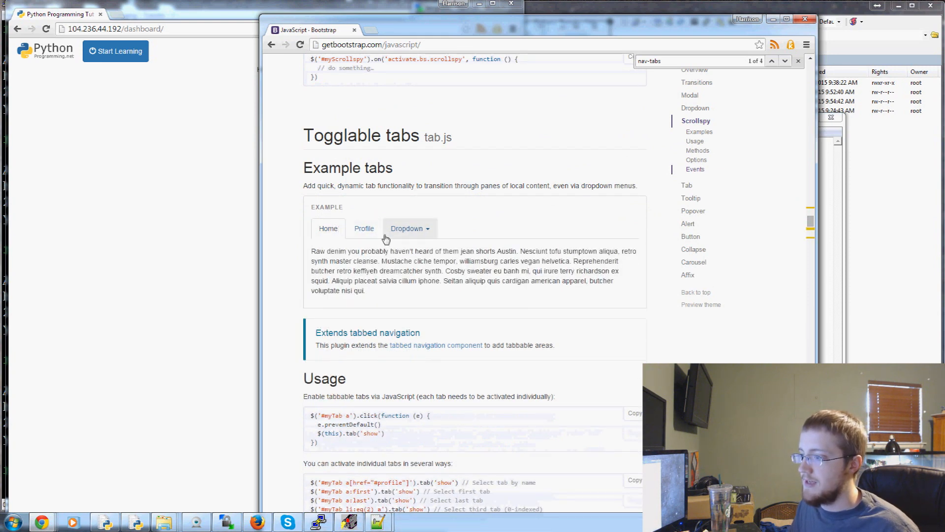
Scroll to the Togglable tabs section and its usage example markup
scroll(down, 3)
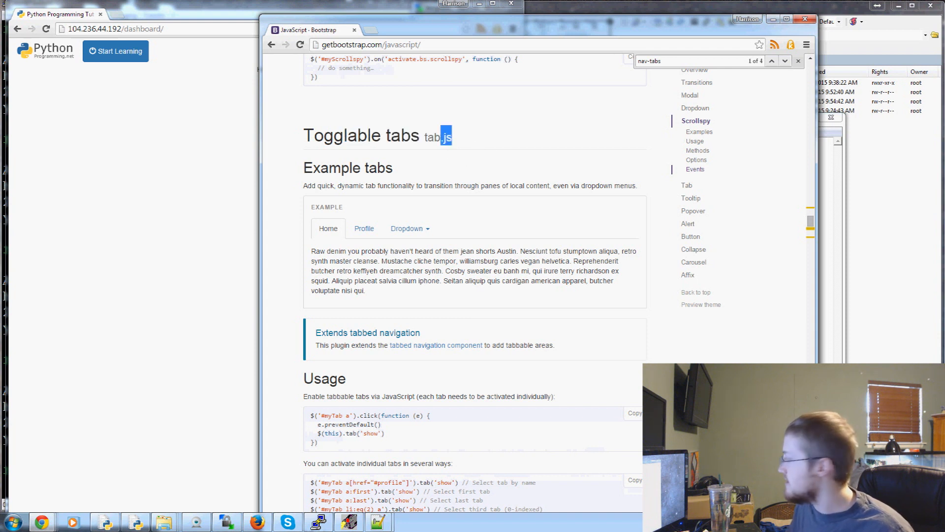
scroll(down, 3)
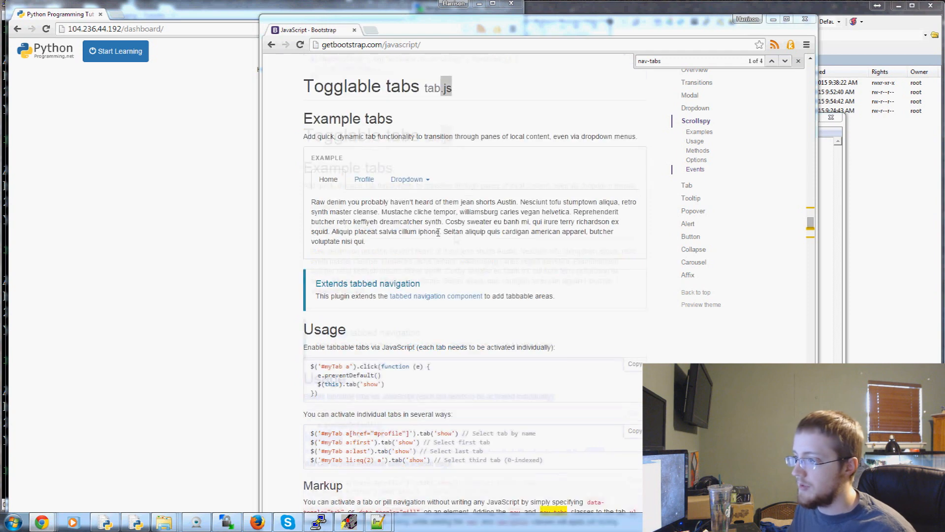
scroll(down, 3)
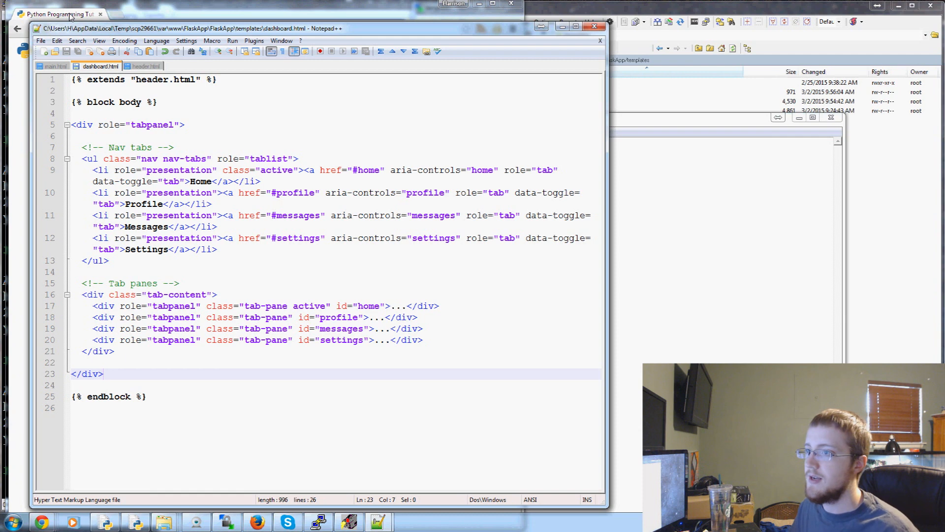
Bring the rendered dashboard forward and switch to its Profile tab to test it
click(60, 13)
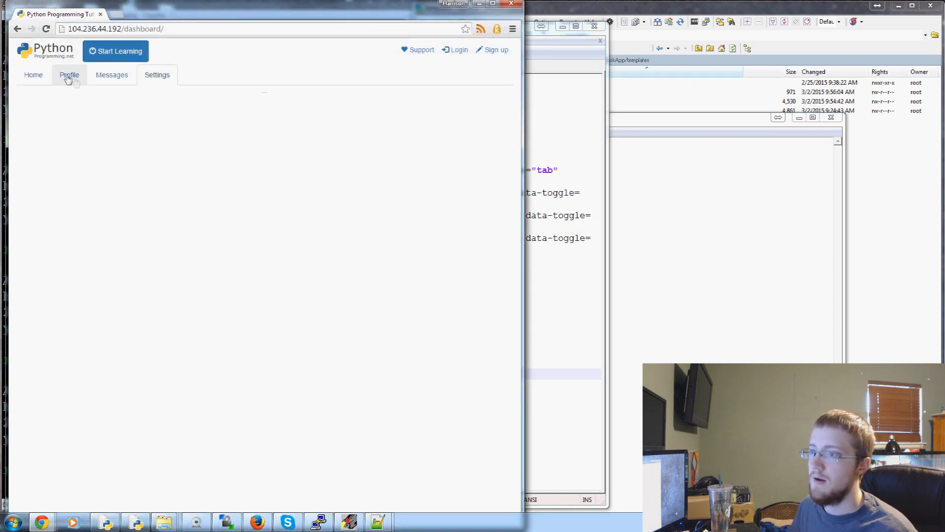
click(33, 74)
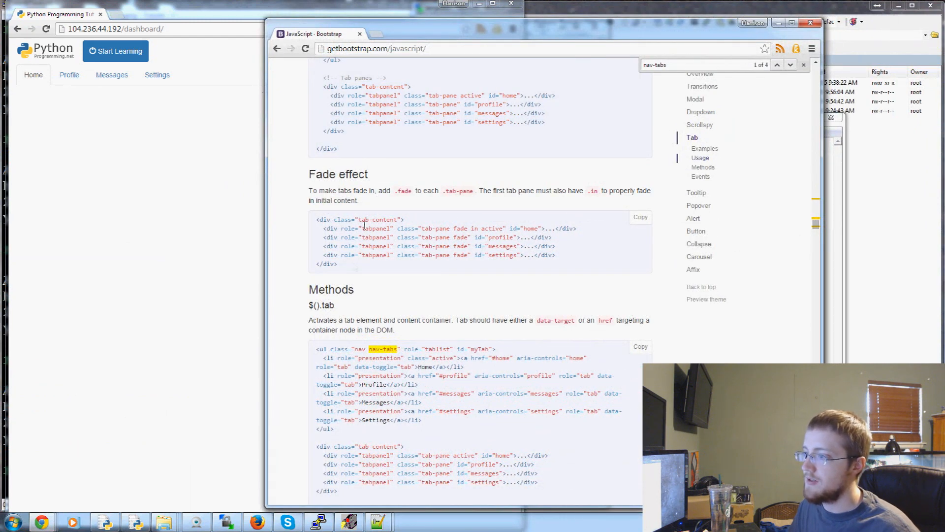
Select part of Bootstrap's fade tab-pane example code
double_click(369, 219)
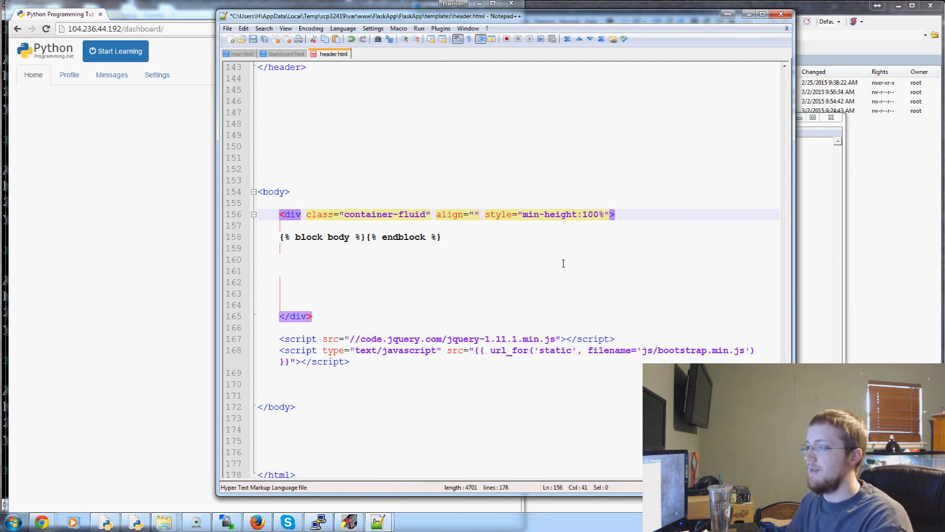
Delete the empty align attribute and add width:80% to header.html's container style
key(Delete)
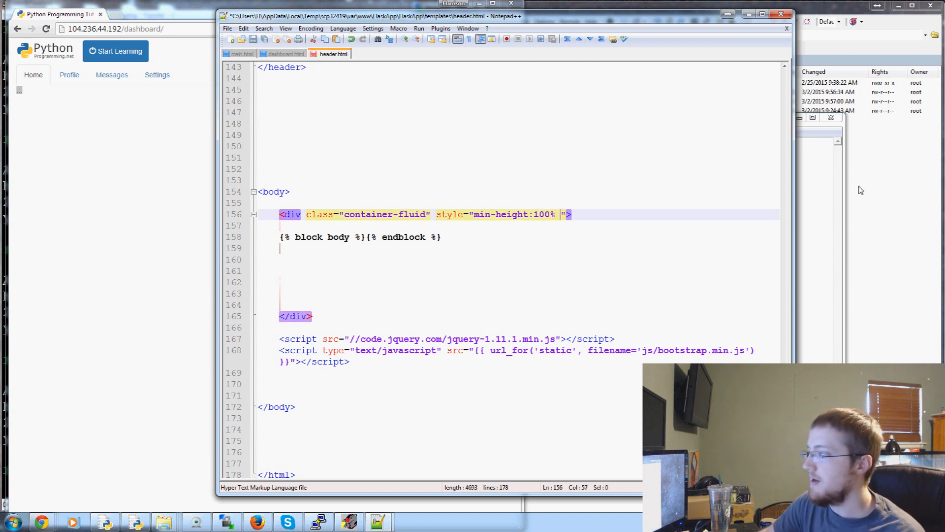
text(width:8)
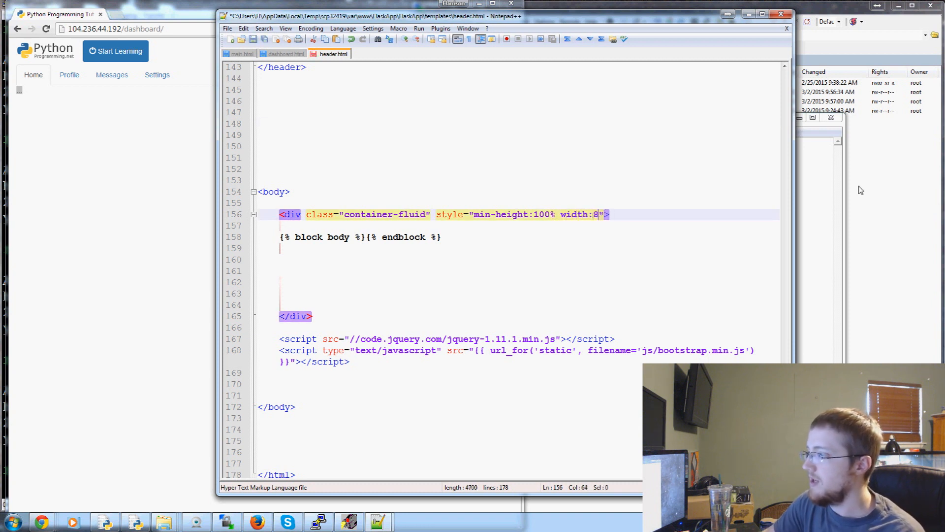
text(0%)
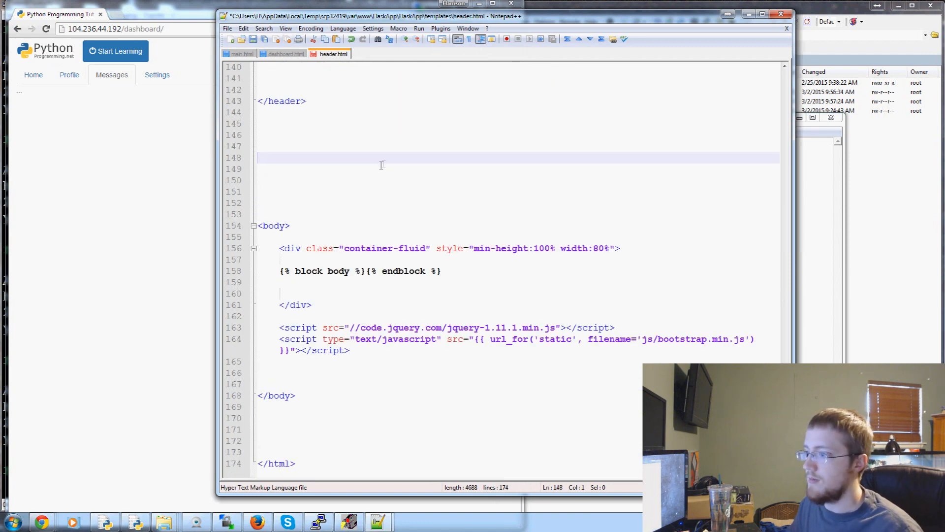
click(283, 53)
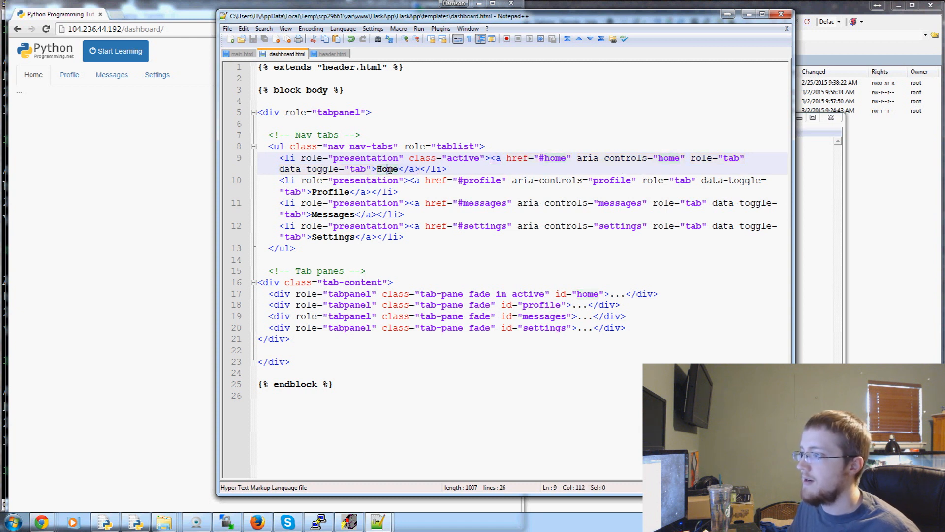
Rename the Home tab to Basics and its home identifier to basics
double_click(387, 168)
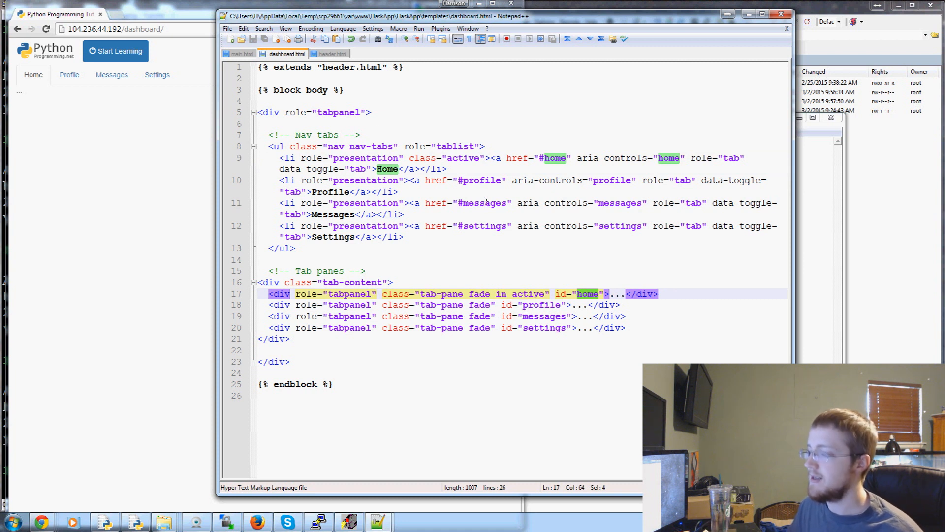
double_click(387, 168)
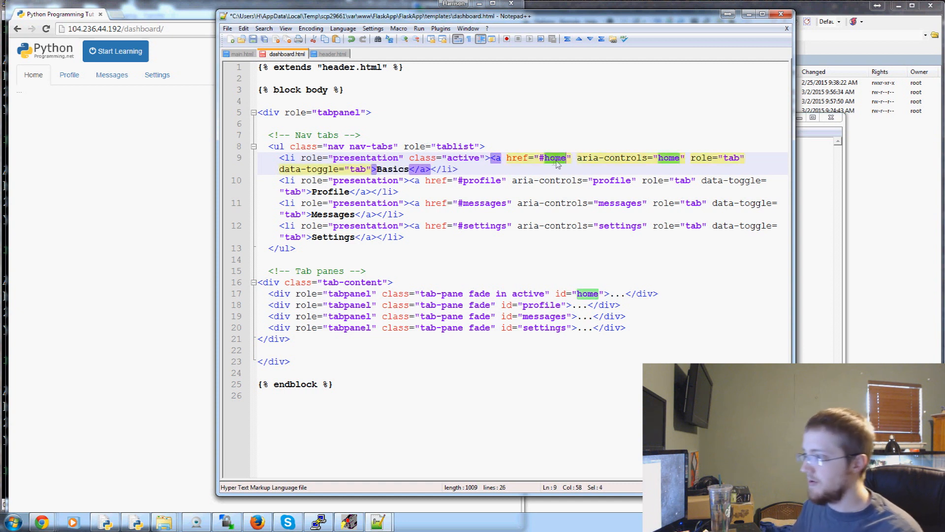
text(basics)
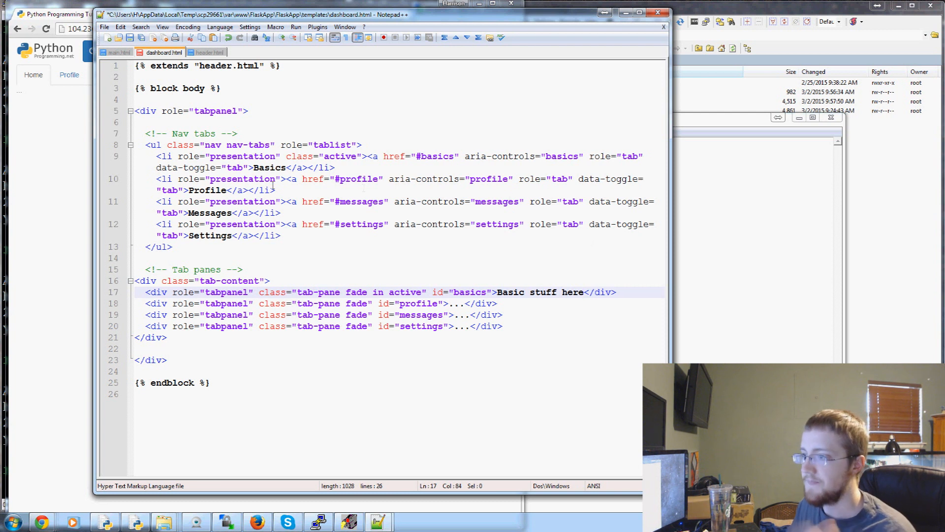
Turn the profile tab into Web Dev with a wdev identifier and label the next tab Data Analysis
double_click(207, 190)
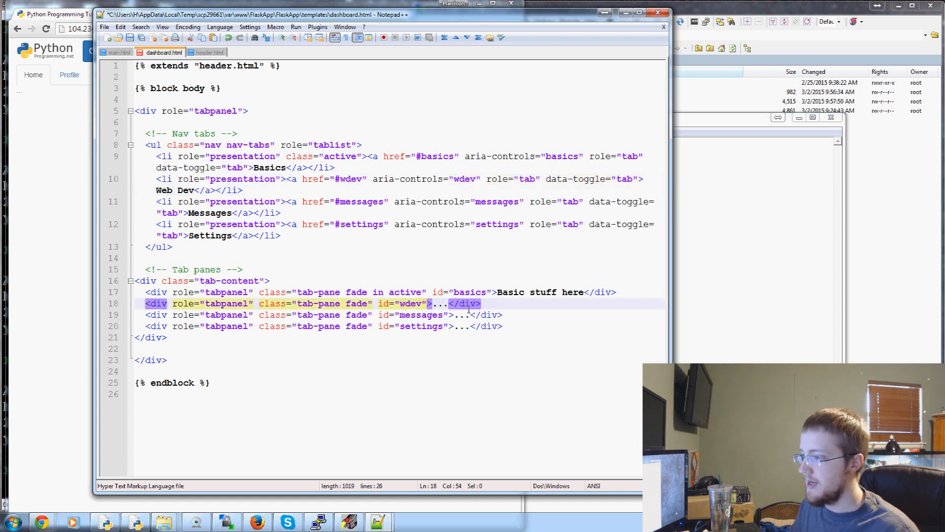
text(web dev)
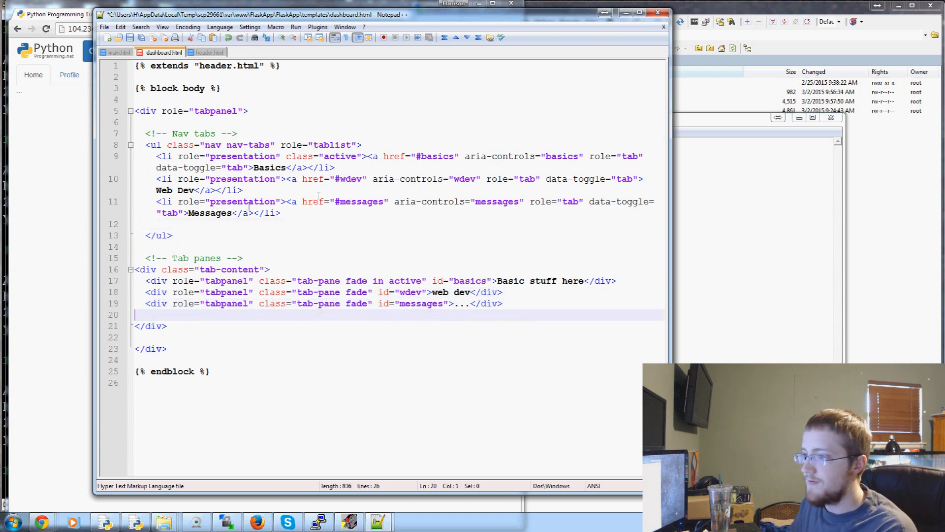
text(Da)
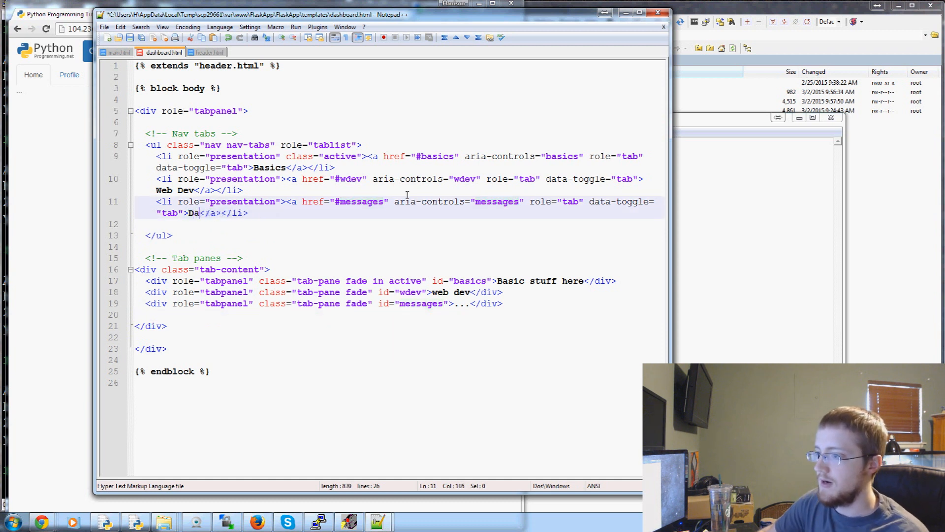
text(ta Analysis)
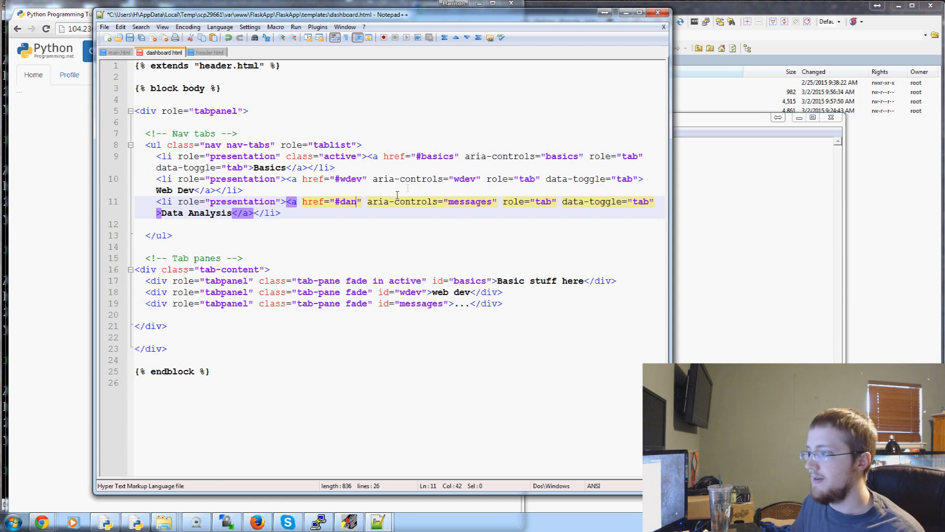
Replace the messages identifier with dan and give its pane the text 'Data analysis!#Q$@!#'
double_click(346, 201)
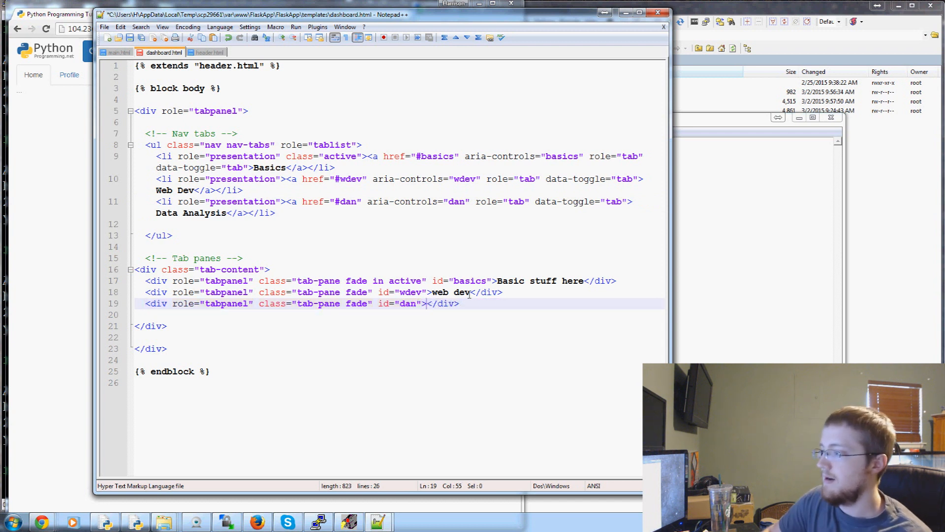
text(Data analysis!#Q$@!#)
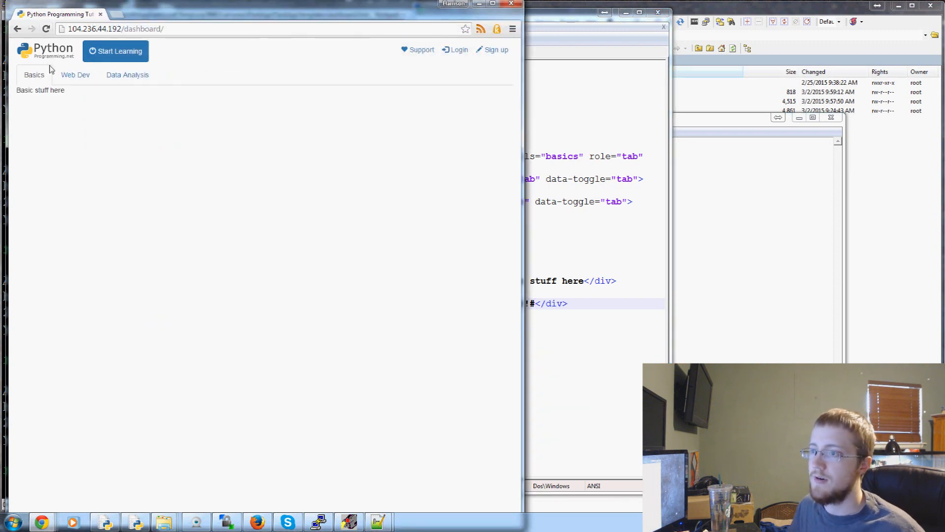
Switch between the Web Dev, Data Analysis and Basics tabs to check each pane shows
click(75, 73)
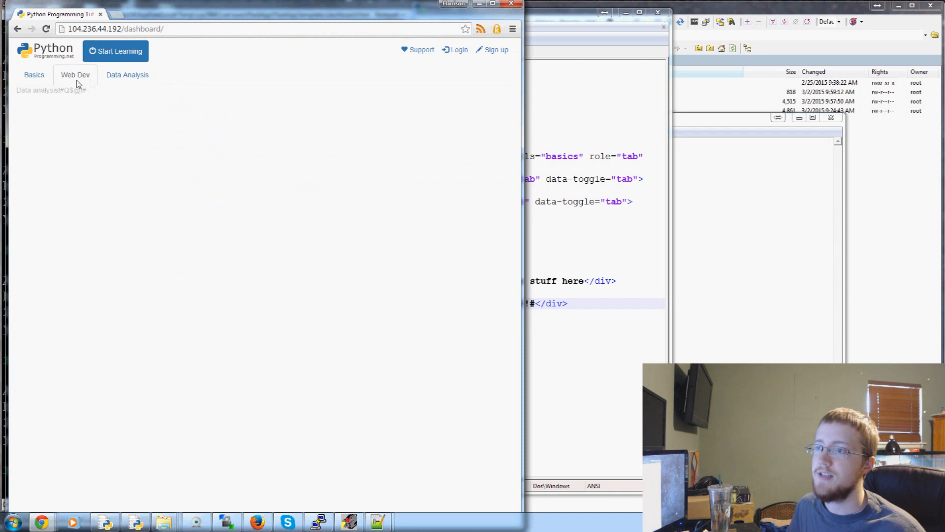
click(127, 73)
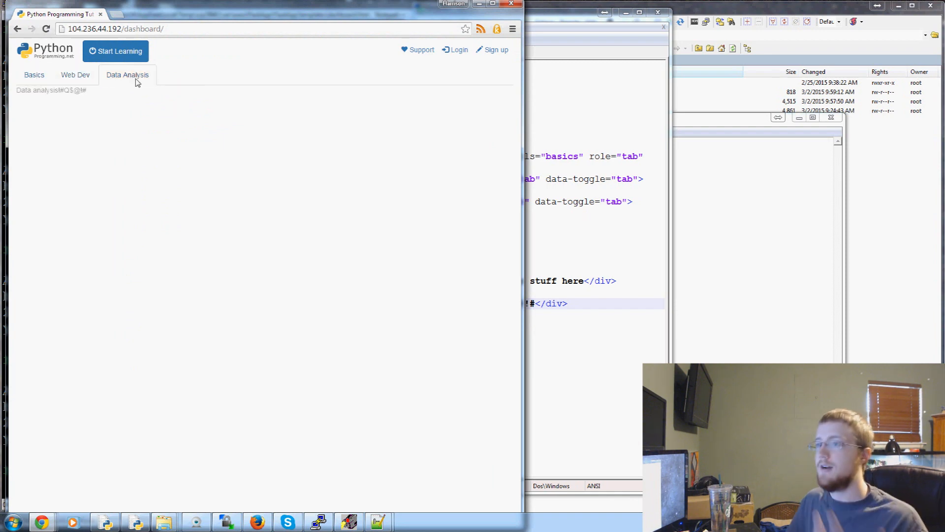
click(75, 74)
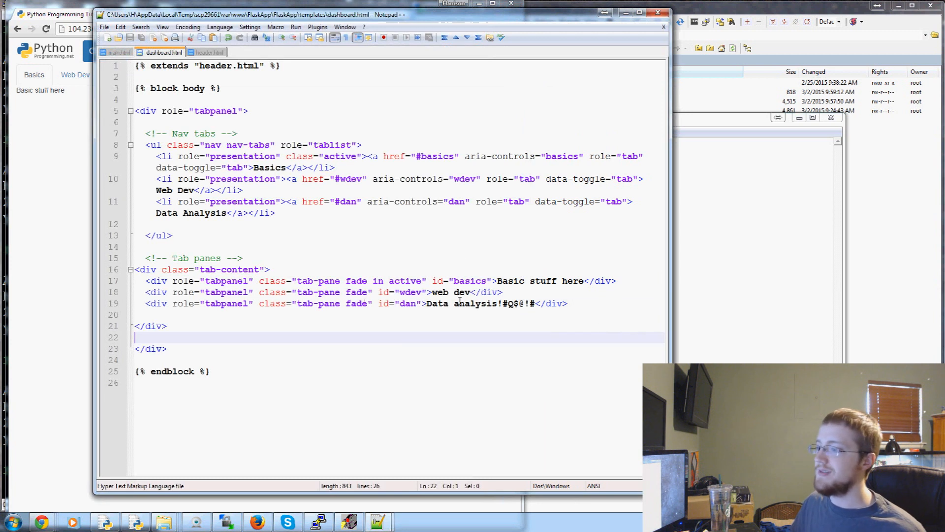
mouse_move(440, 229)
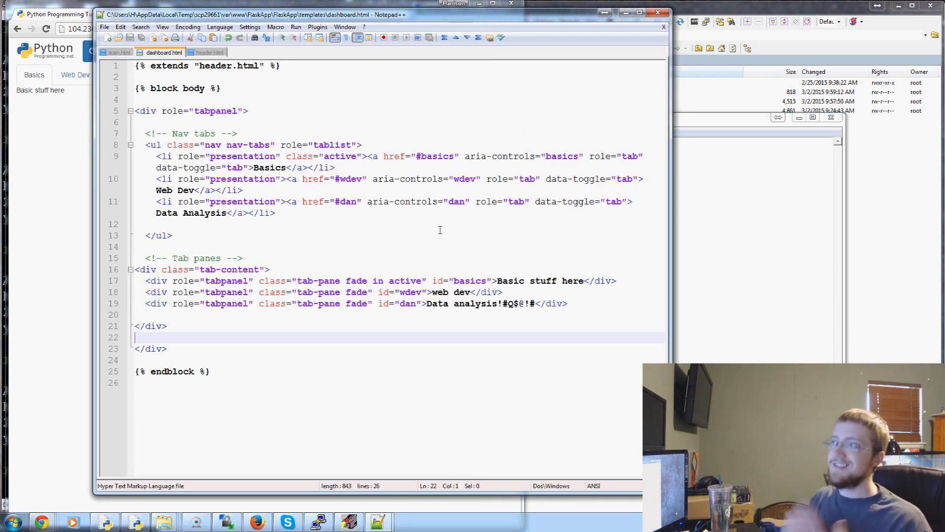
mouse_move(481, 329)
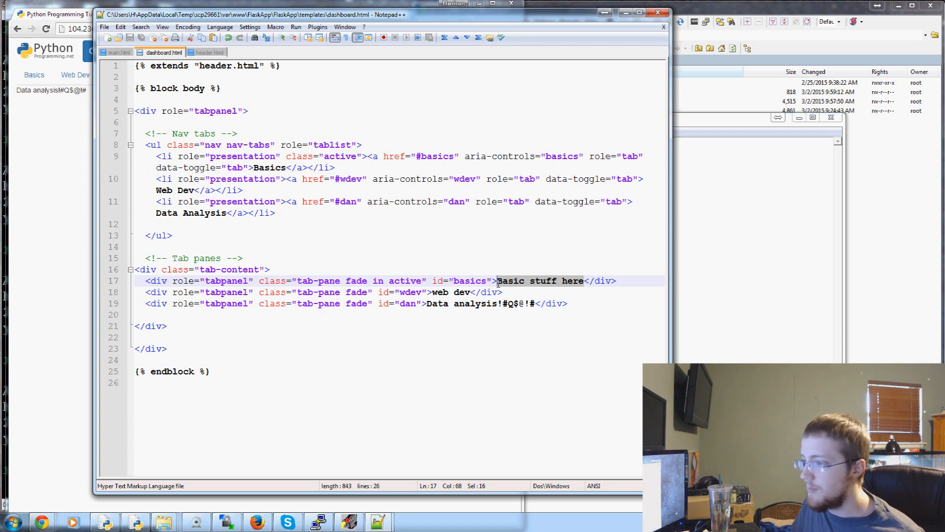
Replace 'Basic stuff here' with a <ul> of <li> items such as 'dfjdfgh'
key(Delete)
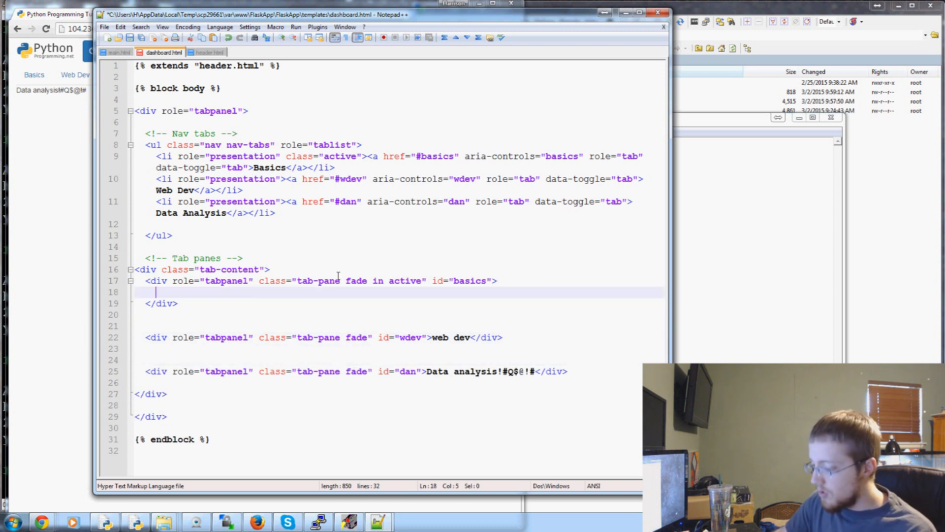
text(<ul>)
text(</ul>)
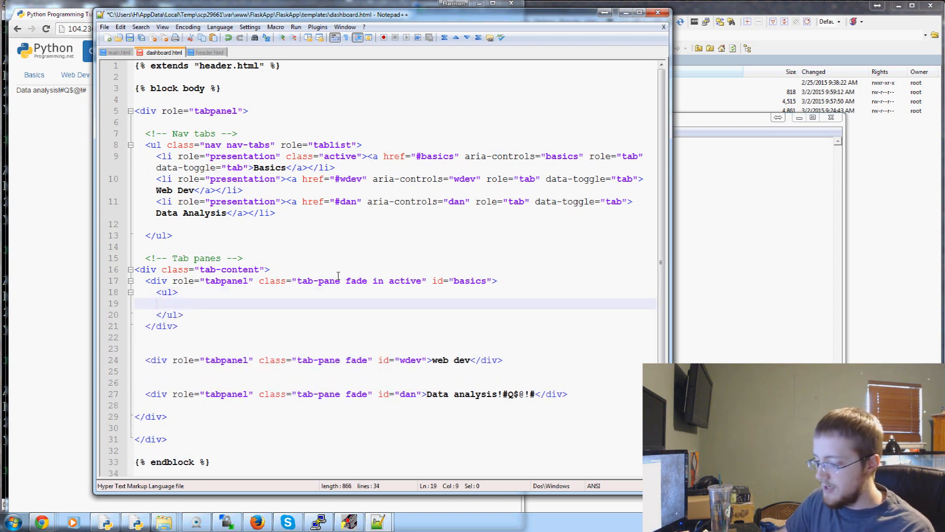
text(<lie>)
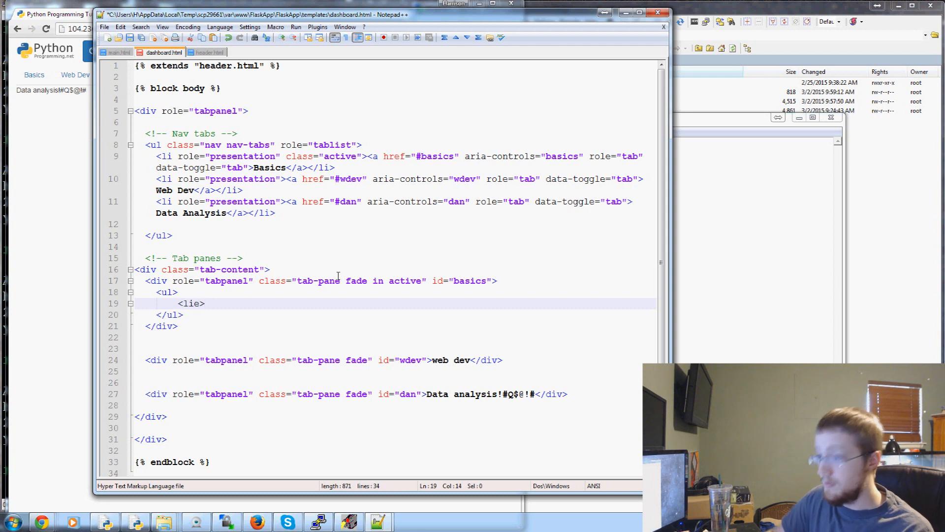
text(</li>)
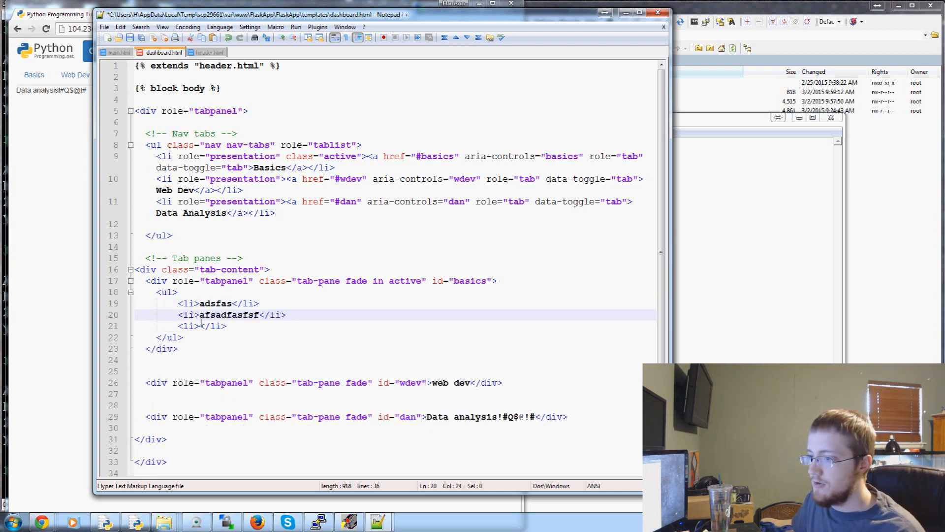
text(dfjdfgh)
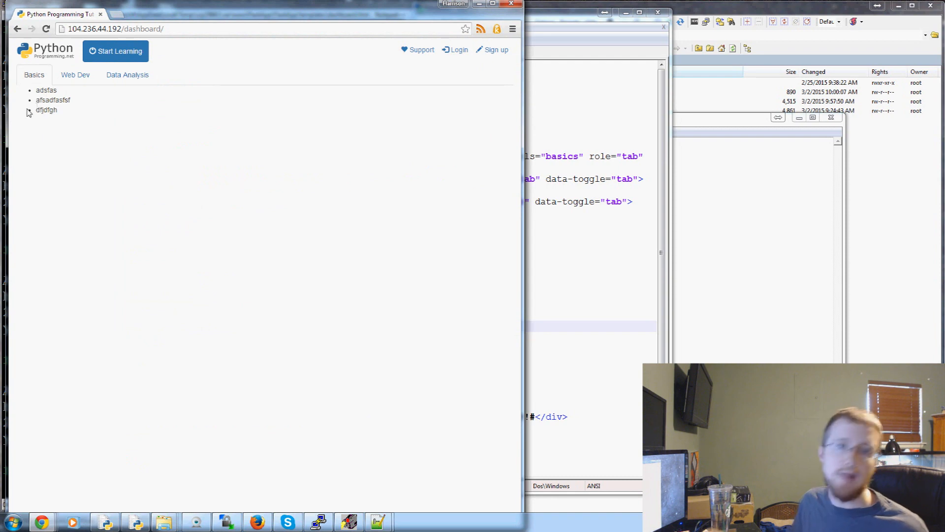
mouse_move(515, 211)
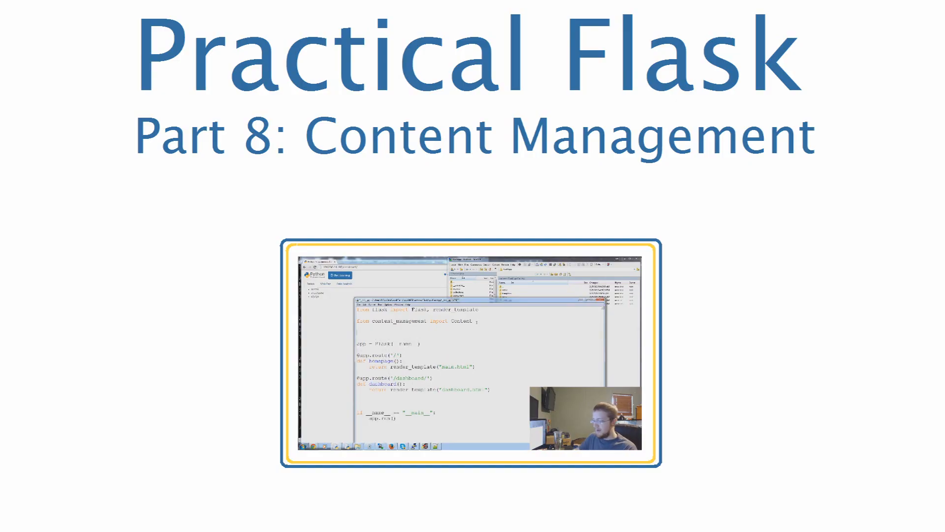
text(TOPIC_DICT)
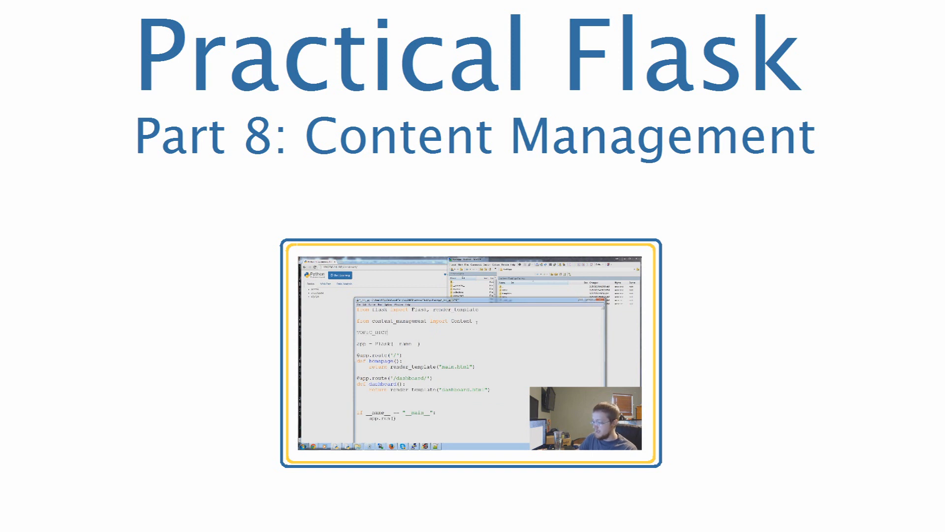